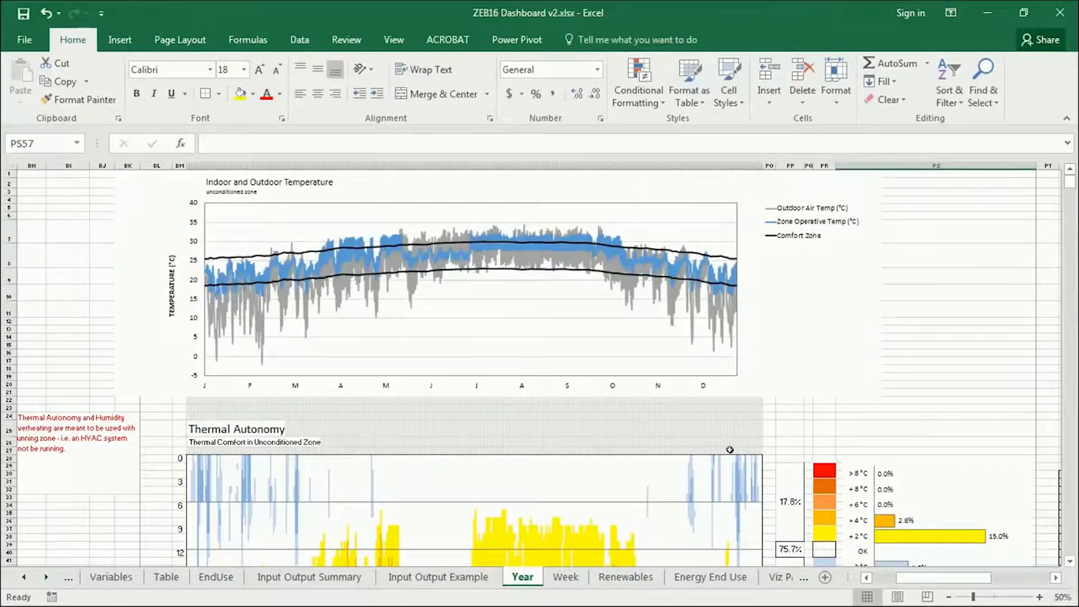
Scroll EP-Launch with the mixed-mode IDF and Tampa TMY3 weather file loaded.
{"action": "scroll", "scroll_direction": "down", "scroll_amount": 3}
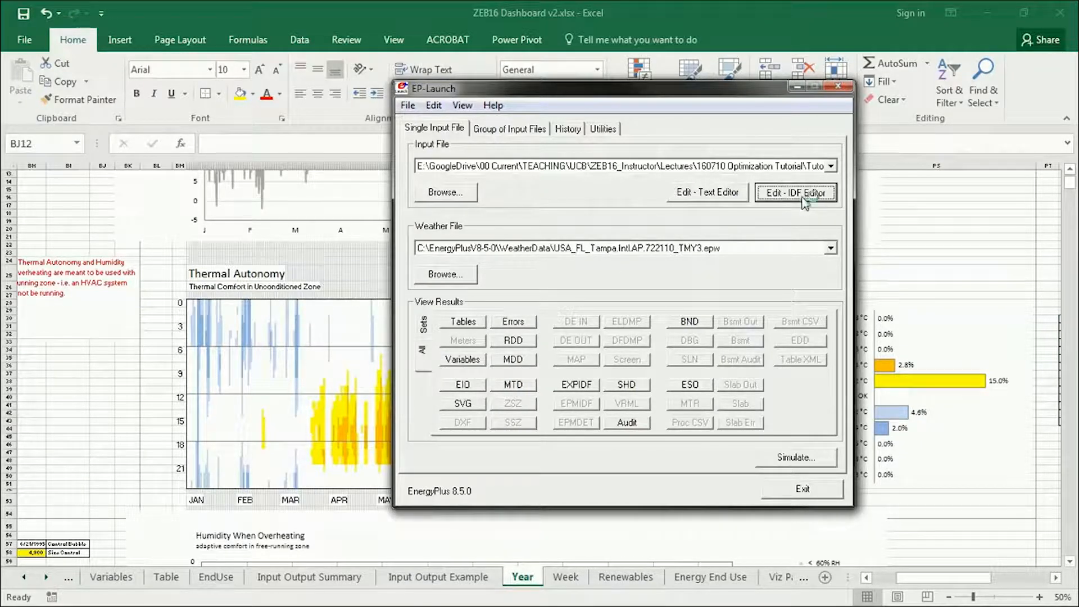
Open the 24_MixedMode model in IDF Editor and save it as 25_MM Clg Fans.idf.
{"action": "left_click", "coordinate": [795, 192]}
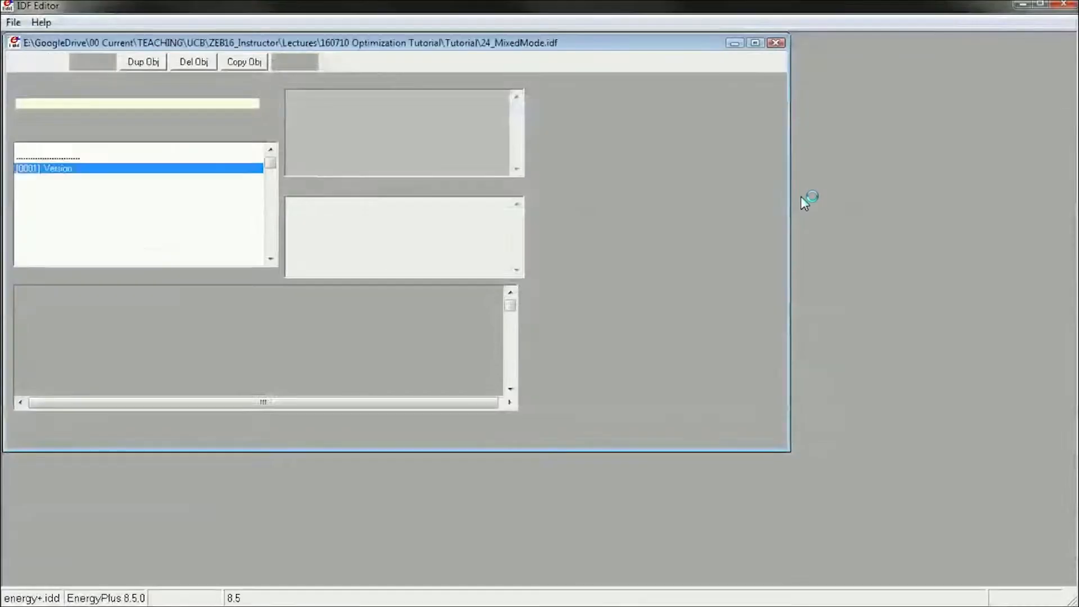
{"action": "left_click", "coordinate": [13, 22]}
{"action": "type", "text": "25_MM Cl"}
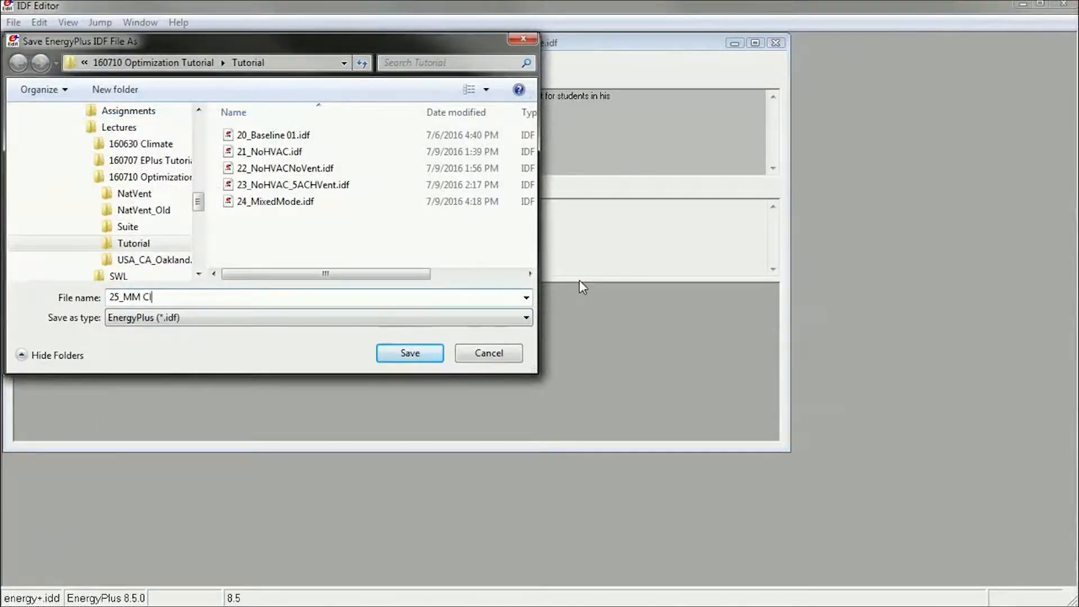
{"action": "left_click", "coordinate": [409, 353]}
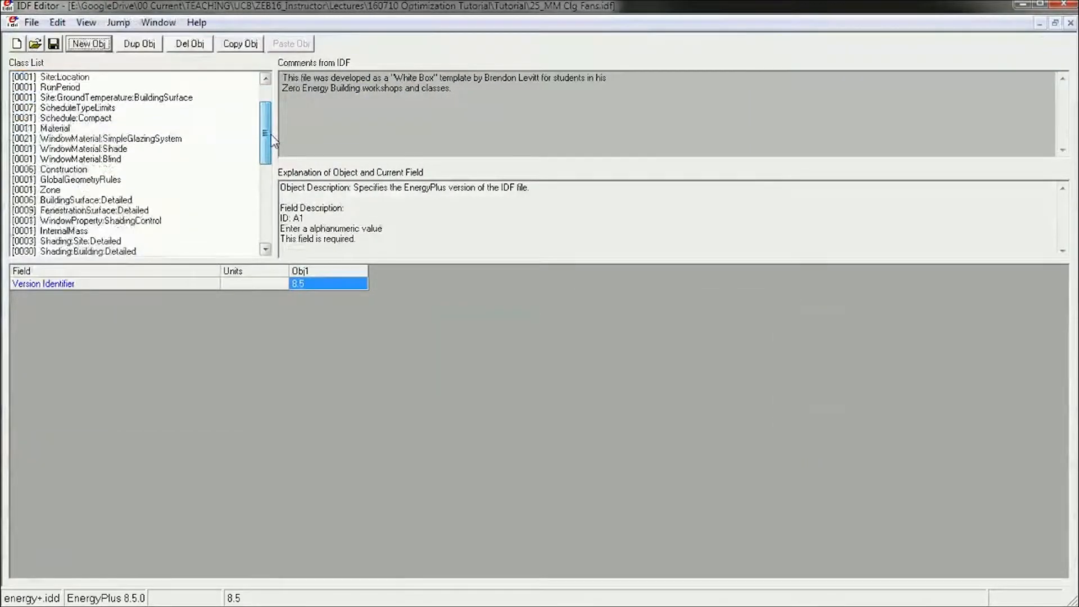
Duplicate the Zone 1 ElectricEquipment object.
{"action": "scroll", "scroll_direction": "down", "scroll_amount": 3}
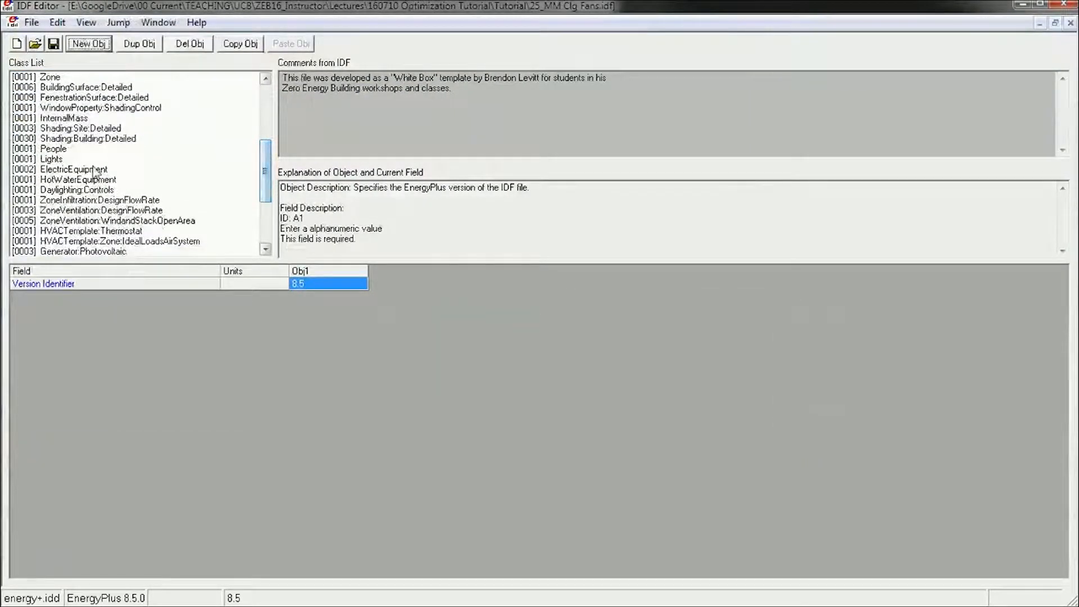
{"action": "left_click", "coordinate": [73, 169]}
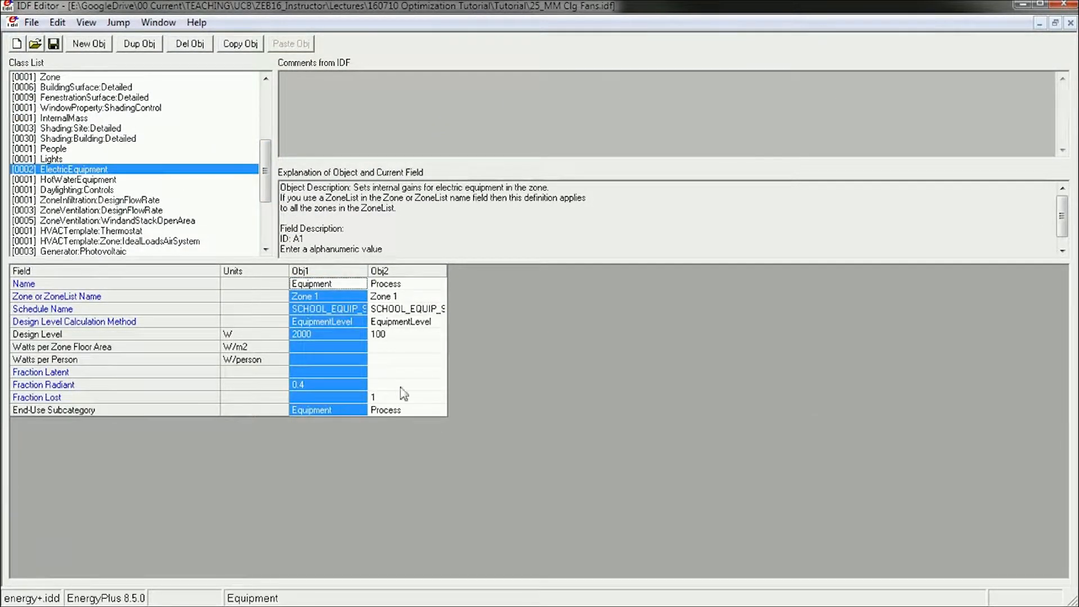
{"action": "left_click", "coordinate": [139, 44]}
{"action": "type", "text": "Clg Fans"}
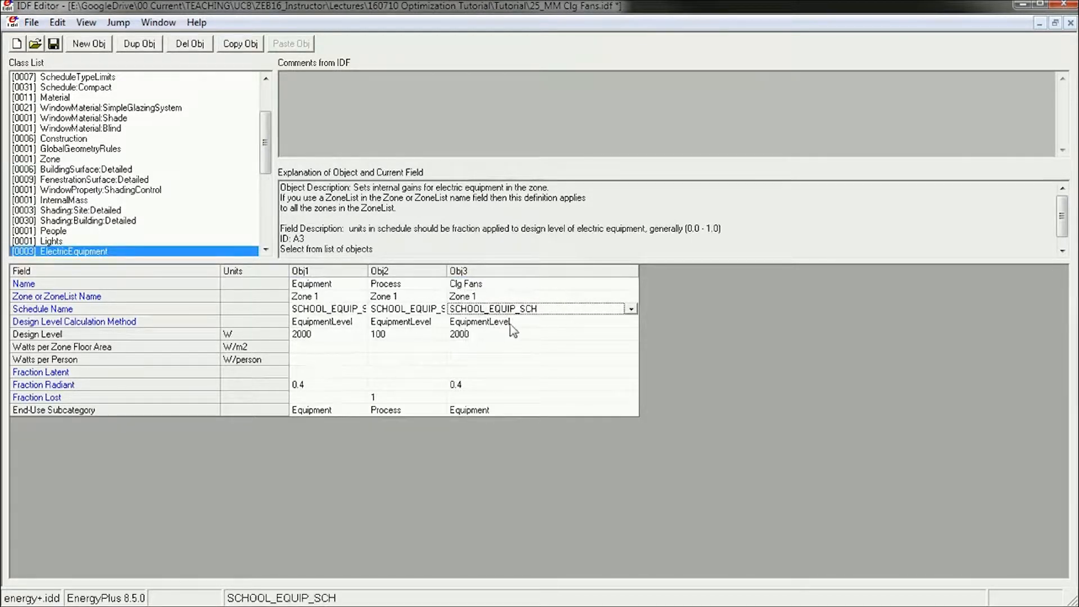
Name the copy ClgFans, using Watts/Area at 2 W/m2, and choose its schedule.
{"action": "left_click", "coordinate": [481, 334]}
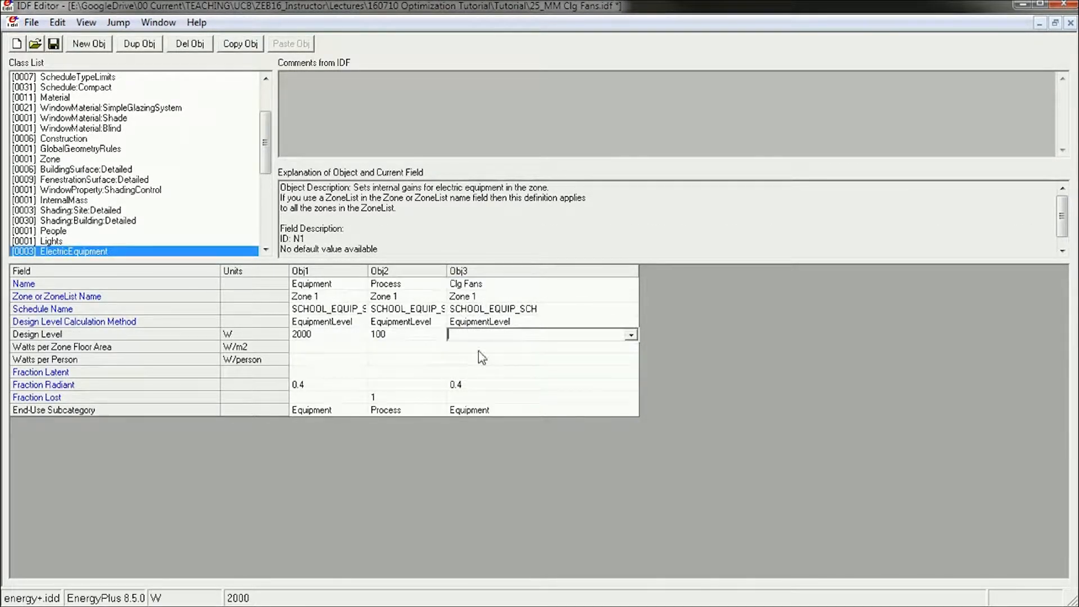
{"action": "left_click", "coordinate": [541, 346]}
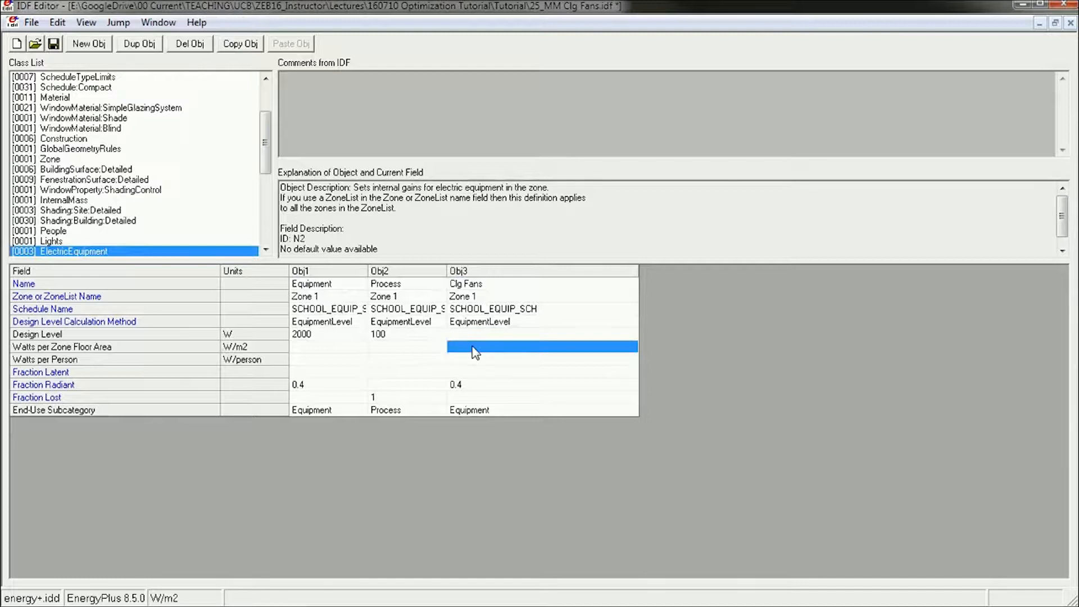
{"action": "left_click", "coordinate": [541, 322]}
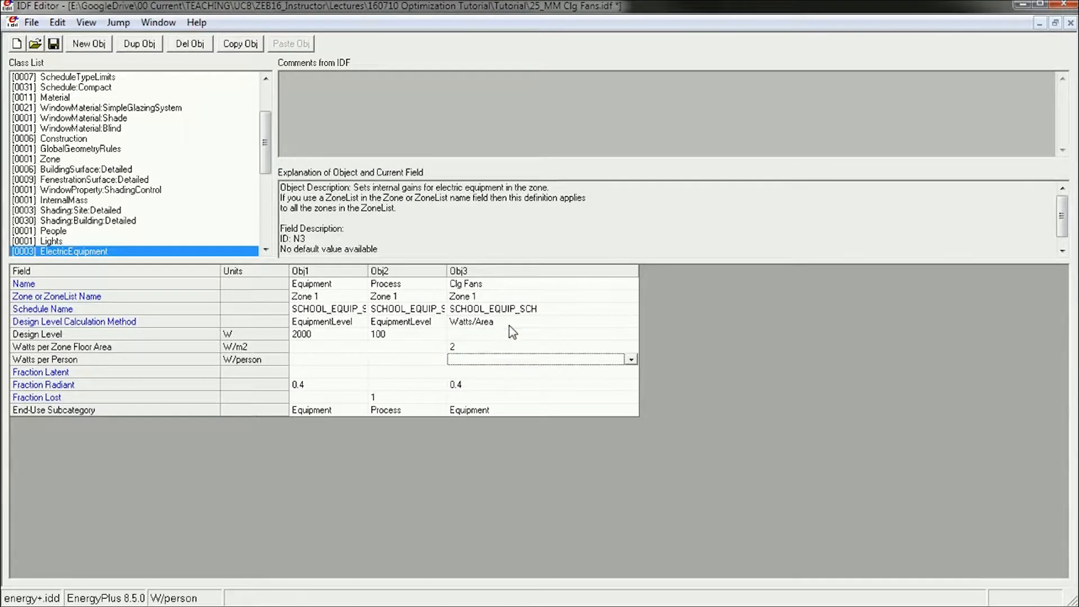
{"action": "left_click", "coordinate": [540, 347]}
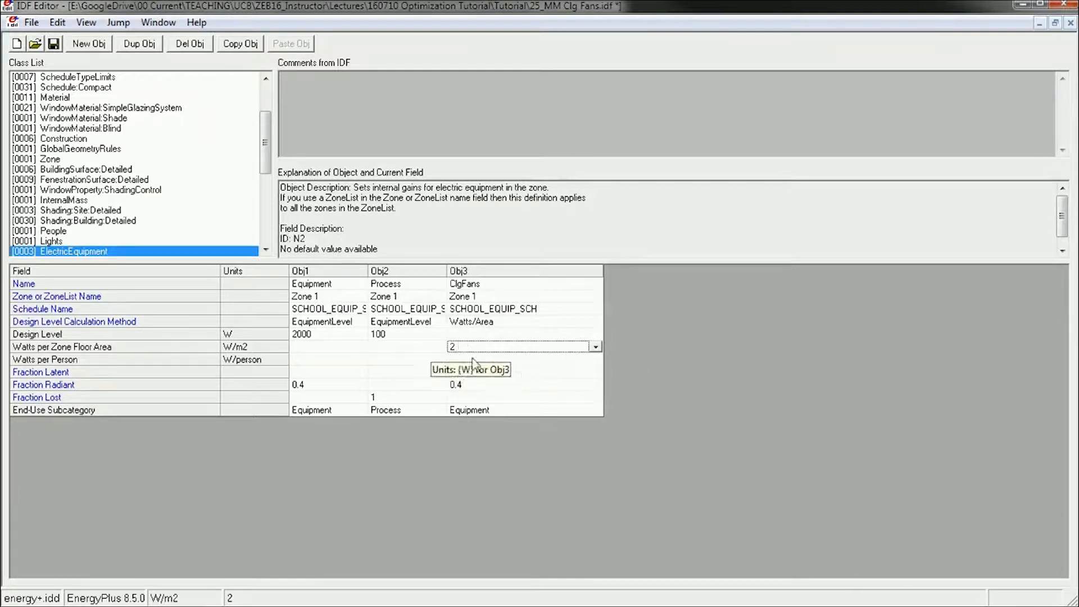
{"action": "left_click", "coordinate": [520, 308]}
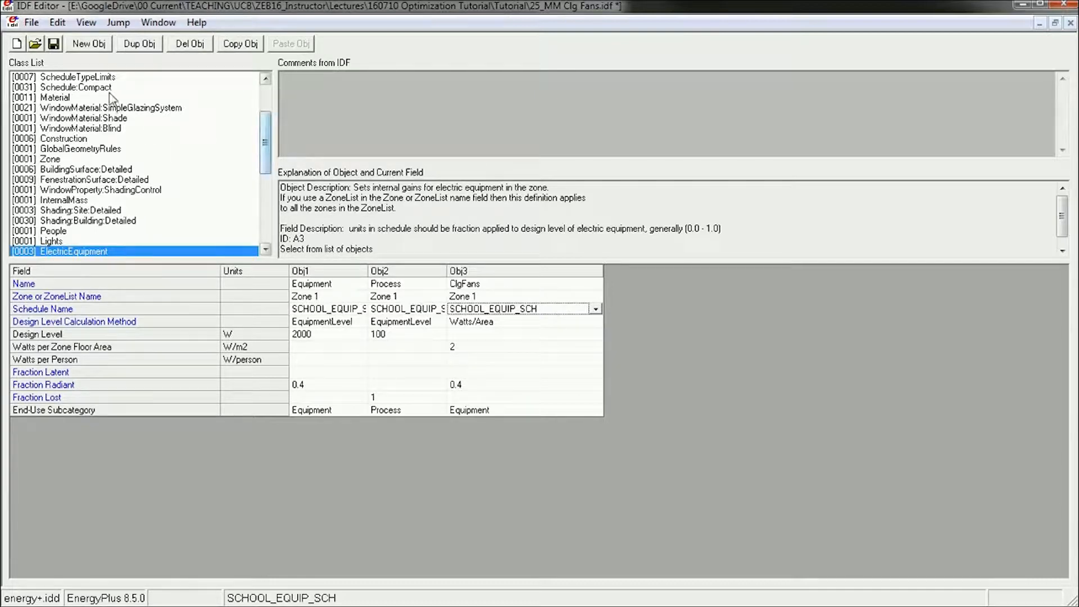
{"action": "left_click", "coordinate": [73, 88]}
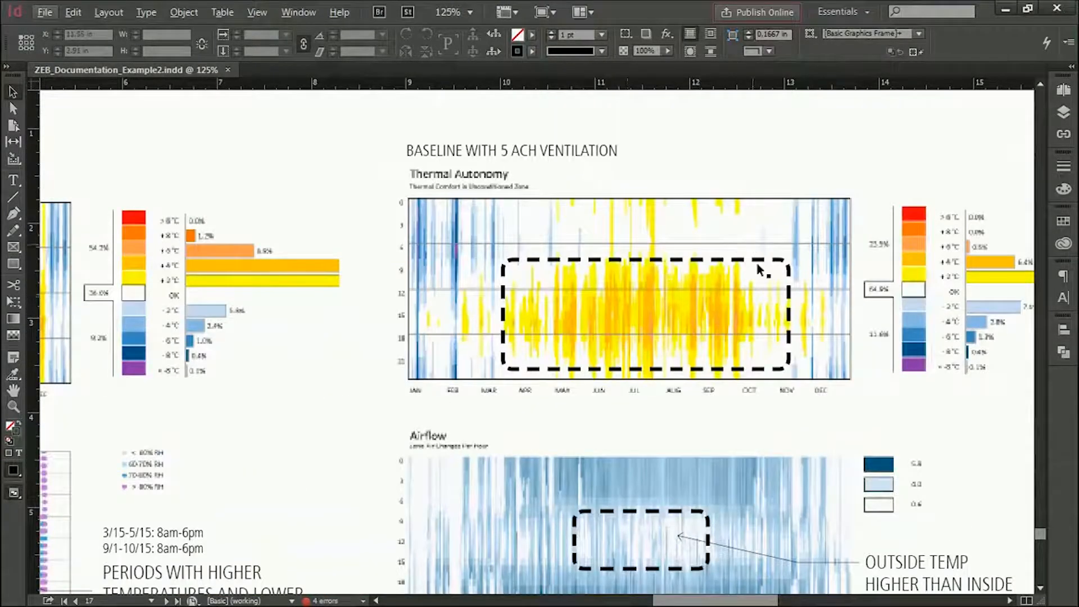
Turn on Overprint Preview for the Thermal Autonomy layout page.
{"action": "left_click", "coordinate": [257, 12]}
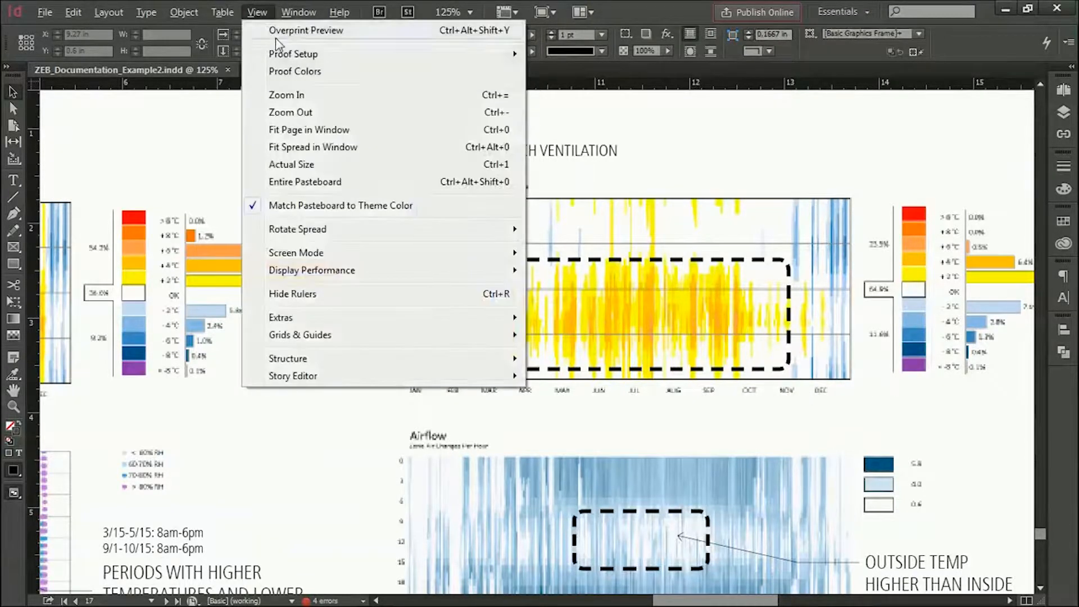
{"action": "left_click", "coordinate": [305, 30]}
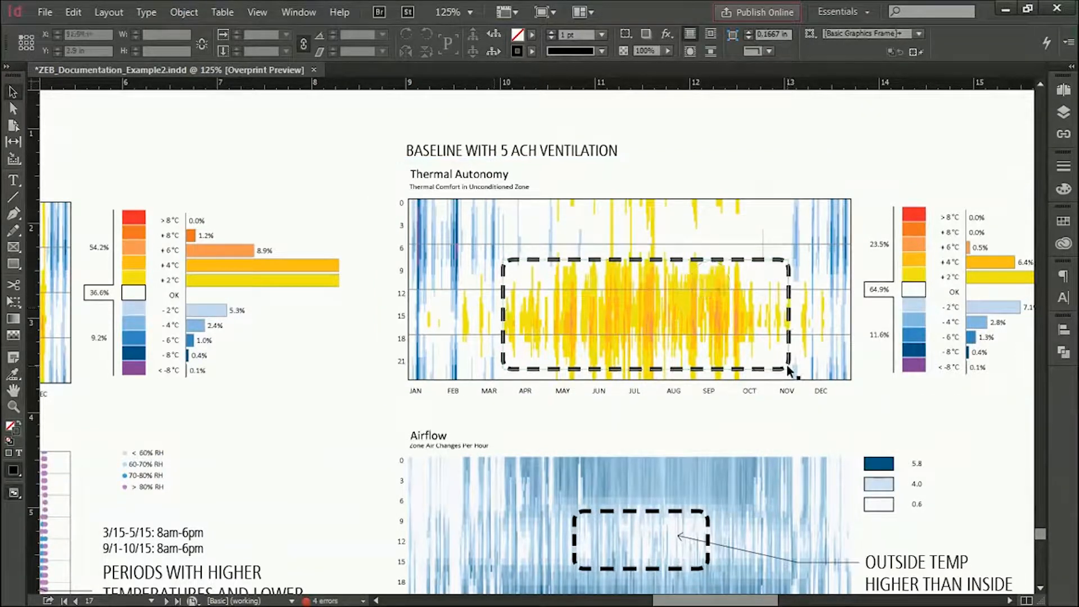
{"action": "left_click", "coordinate": [788, 372]}
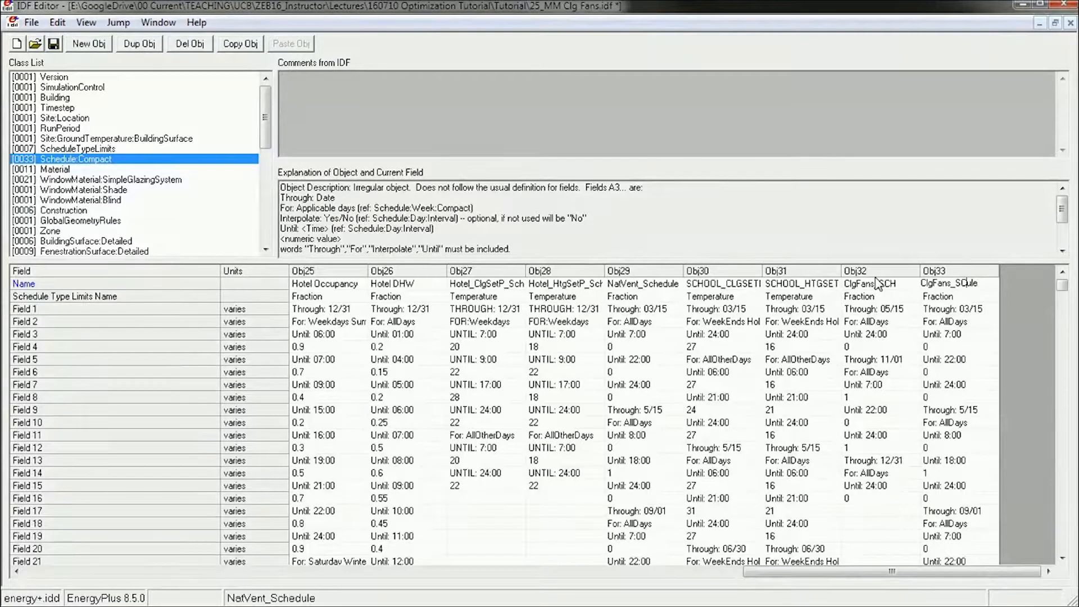
Remove the duplicate fan schedule and set ClgFans_SCH periods through 5/15 with 21:00 off.
{"action": "left_click", "coordinate": [867, 321]}
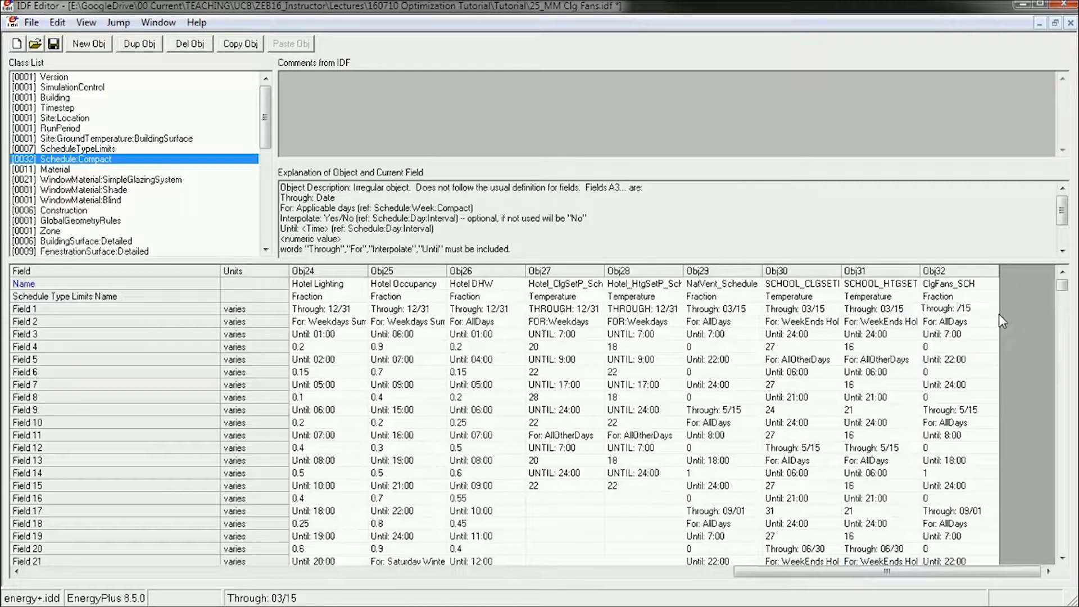
{"action": "left_click", "coordinate": [950, 321]}
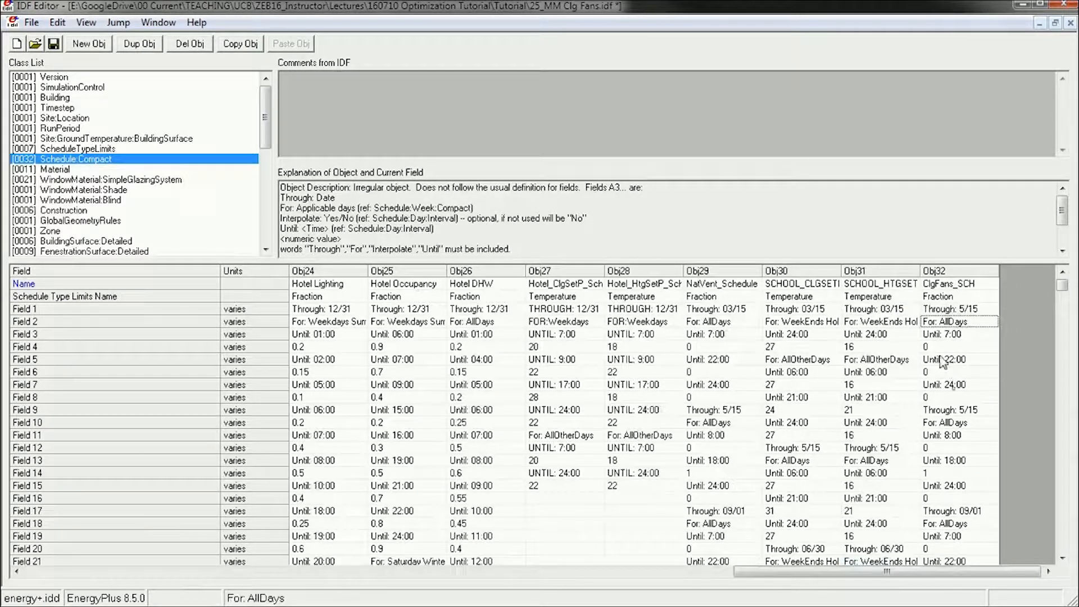
{"action": "left_click", "coordinate": [950, 334]}
{"action": "type", "text": "8"}
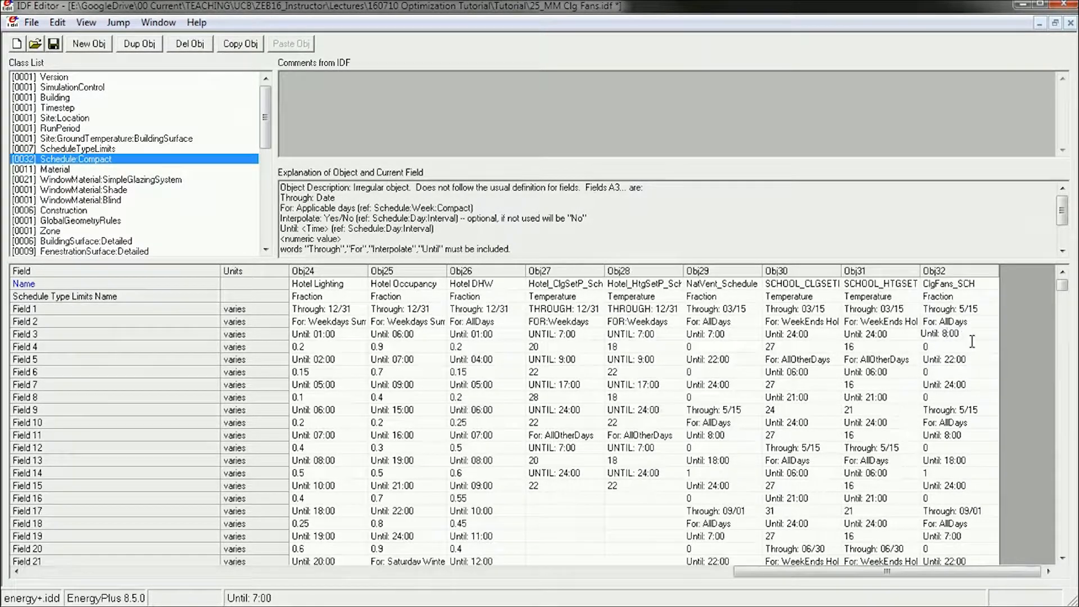
{"action": "left_click", "coordinate": [950, 359]}
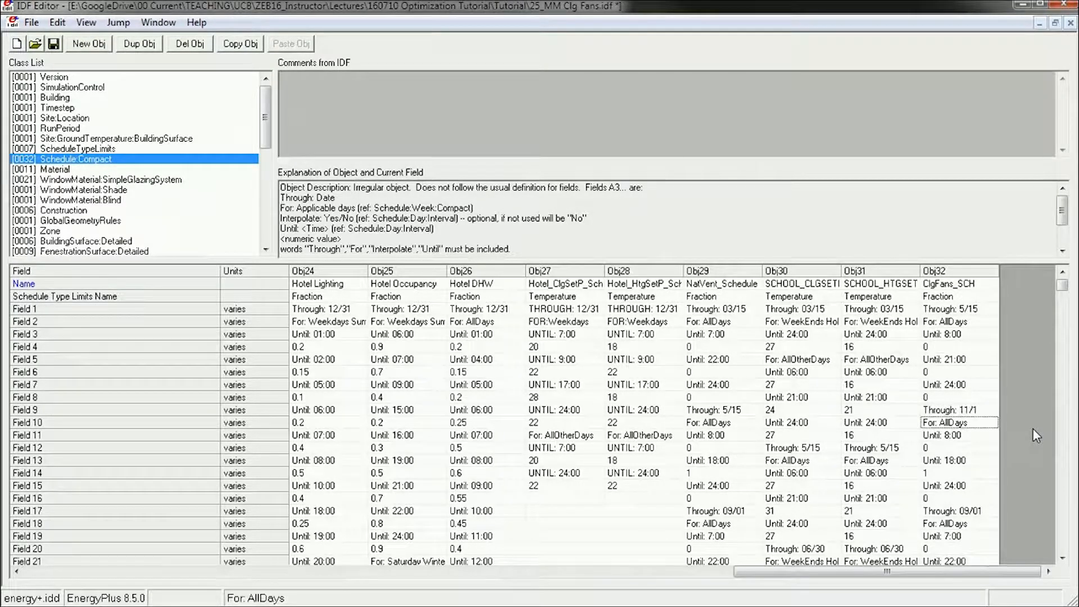
{"action": "mouse_move", "coordinate": [975, 448]}
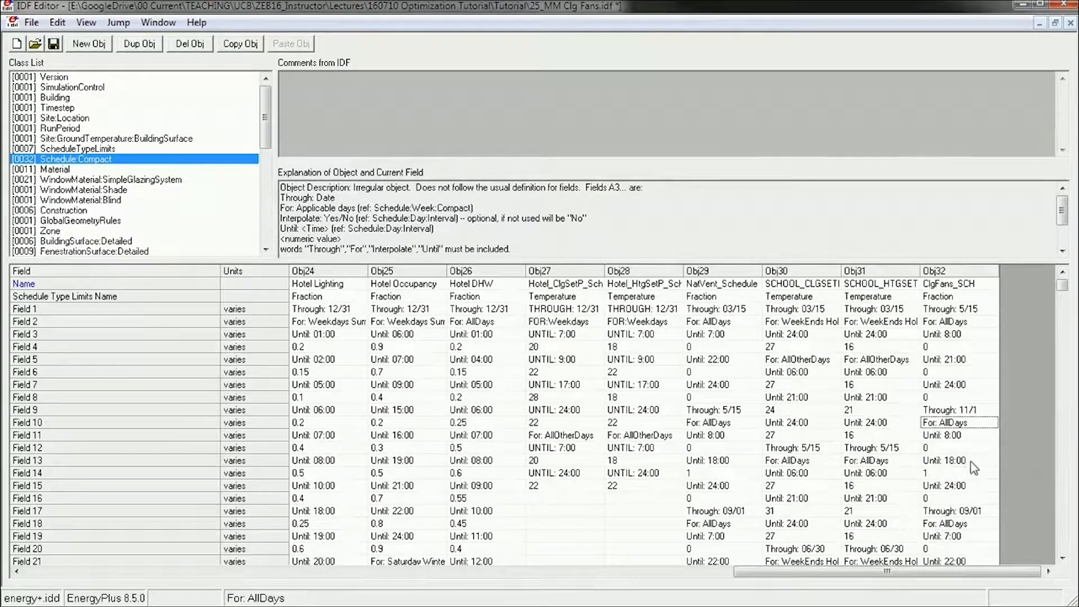
{"action": "left_click", "coordinate": [957, 459]}
{"action": "type", "text": "2"}
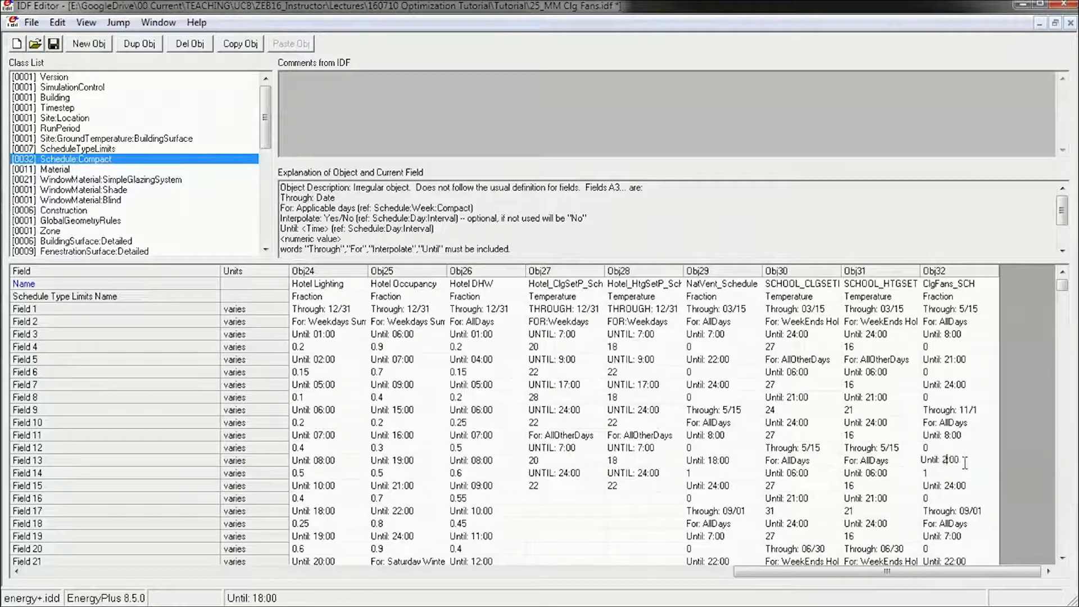
{"action": "left_click", "coordinate": [959, 473]}
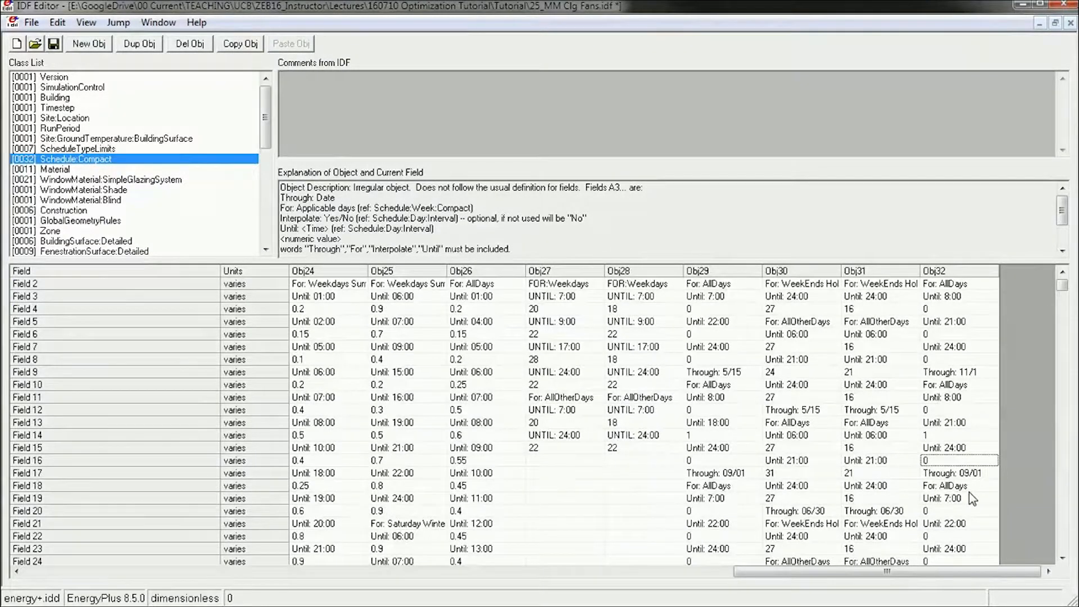
Set the third schedule period to start at 8:00 and clear the leftover periods.
{"action": "scroll", "scroll_direction": "down", "scroll_amount": 3}
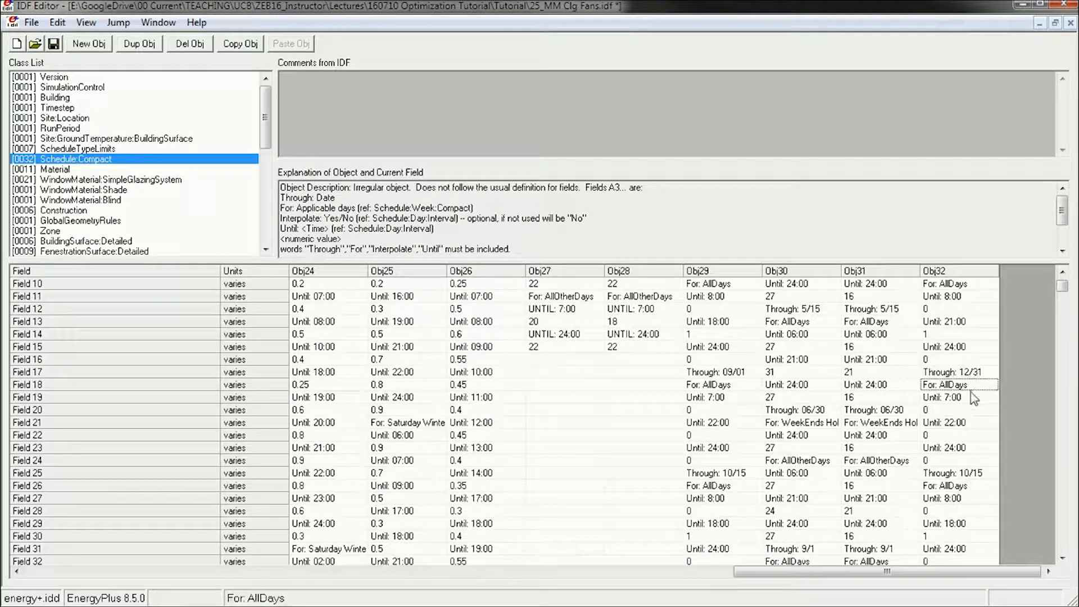
{"action": "left_click", "coordinate": [957, 398]}
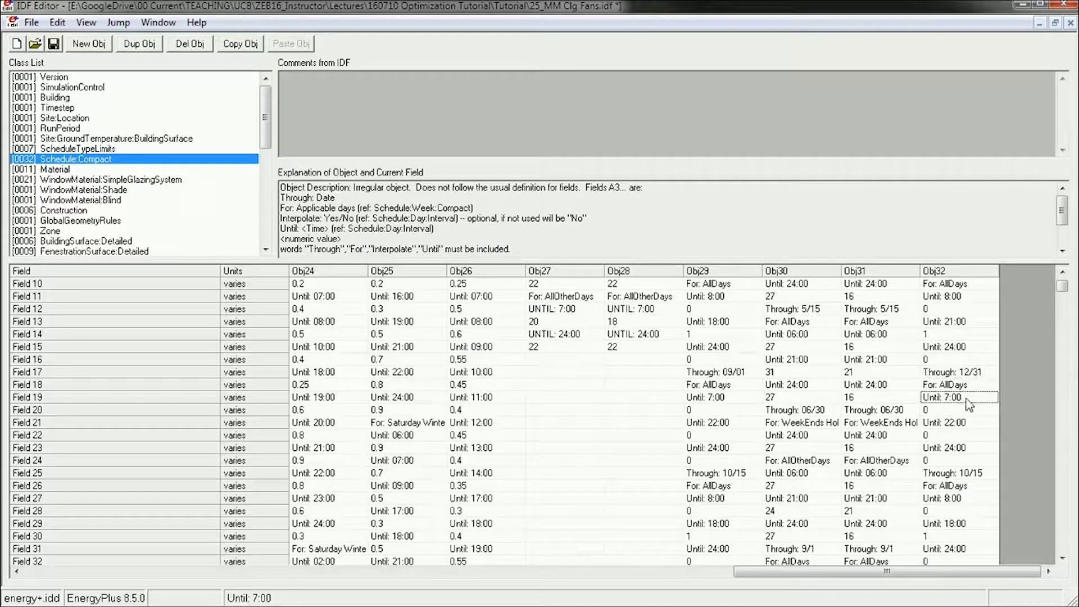
{"action": "left_click", "coordinate": [959, 435]}
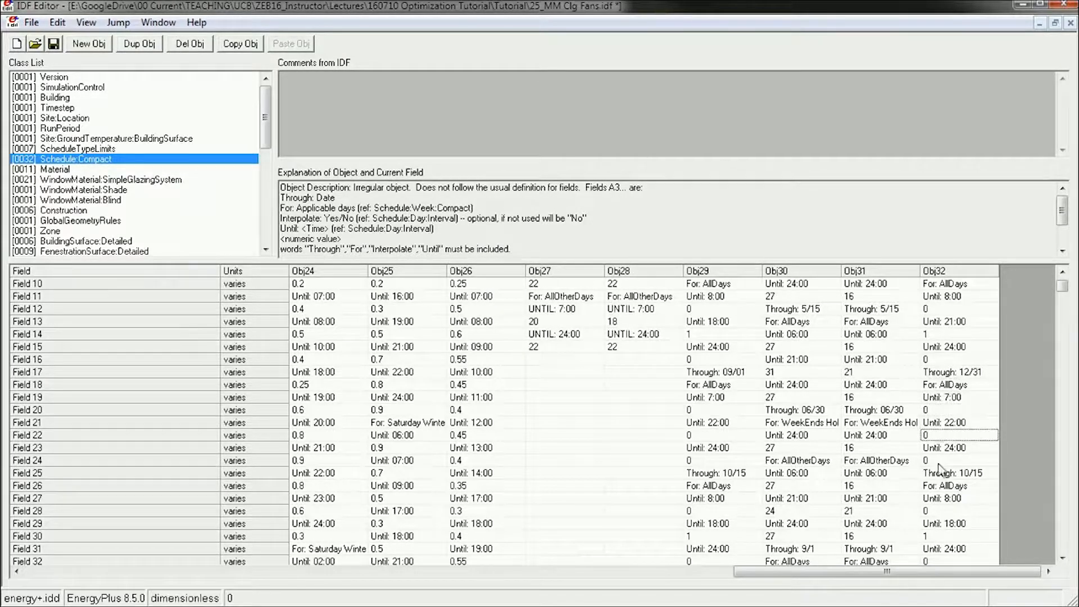
{"action": "scroll", "scroll_direction": "down", "scroll_amount": 3}
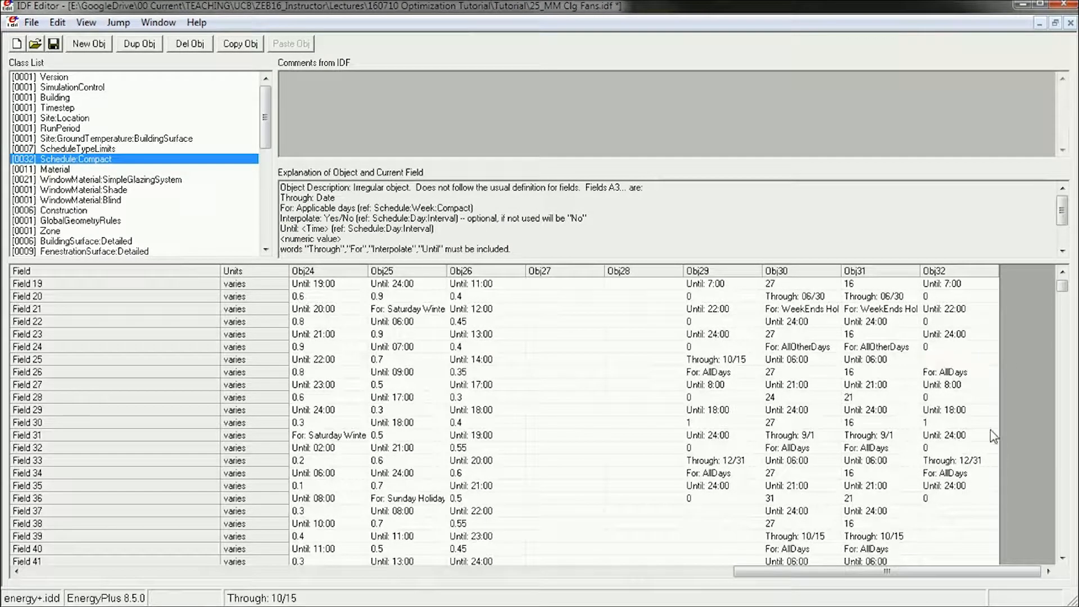
{"action": "left_click", "coordinate": [953, 384]}
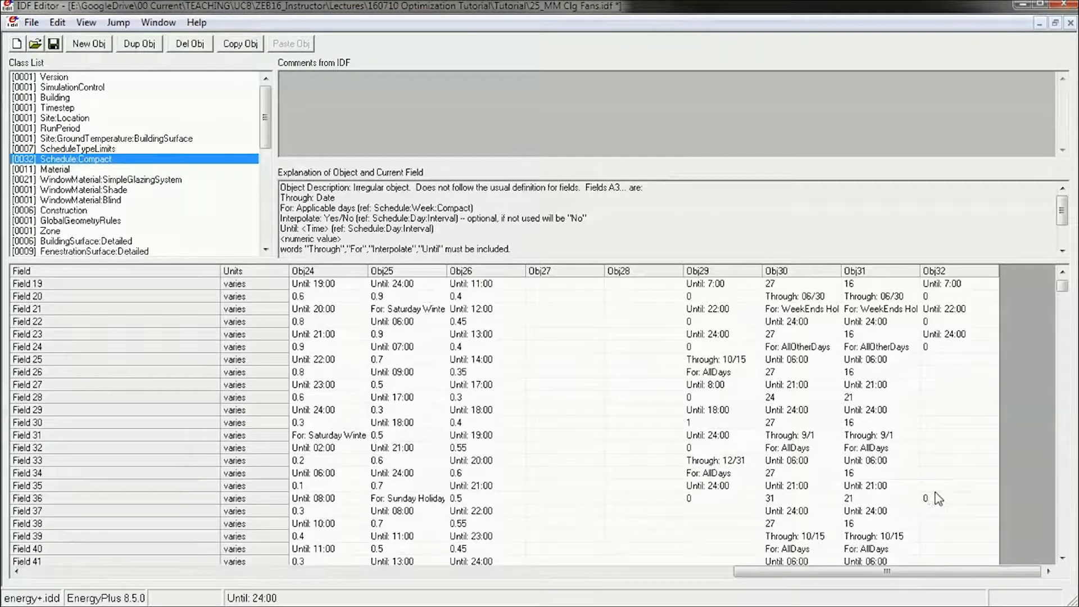
{"action": "left_click", "coordinate": [957, 485]}
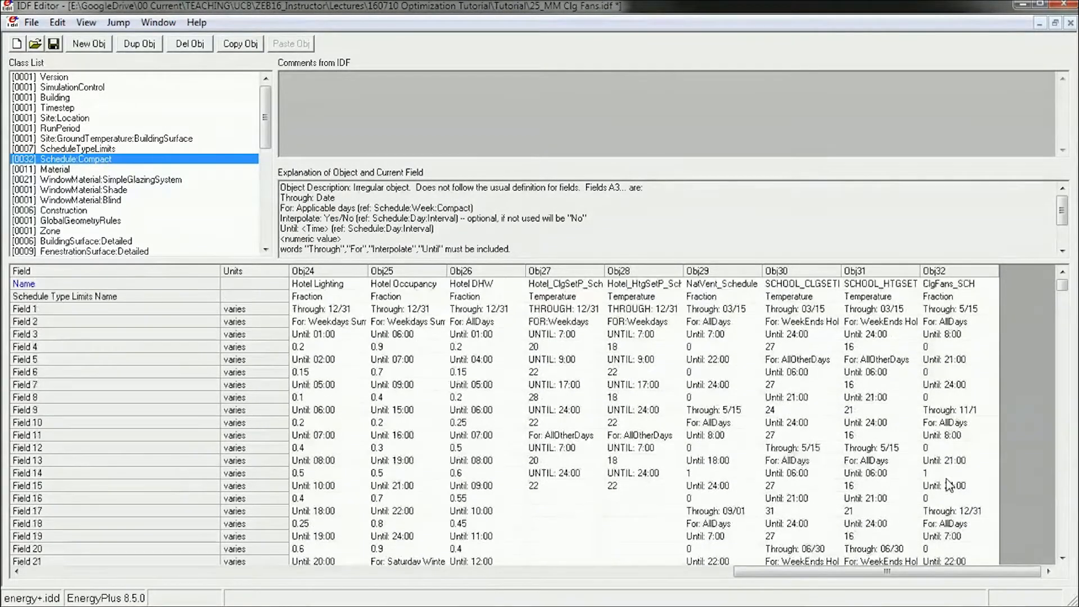
{"action": "scroll", "scroll_direction": "down", "scroll_amount": 3}
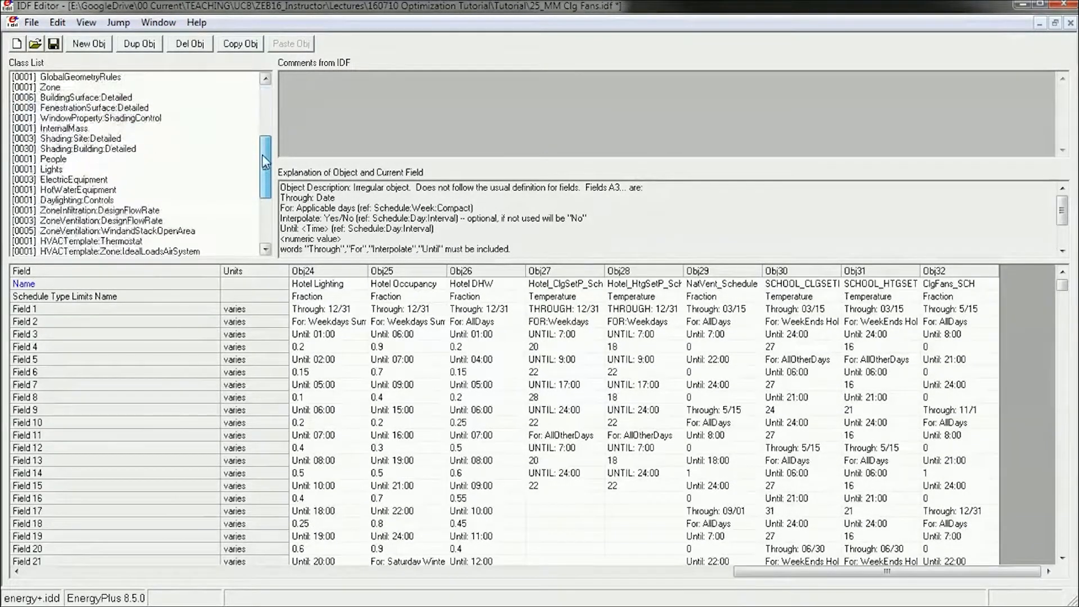
Assign the ClgFans_SCH schedule to the ClgFans electric equipment object.
{"action": "left_click", "coordinate": [74, 180]}
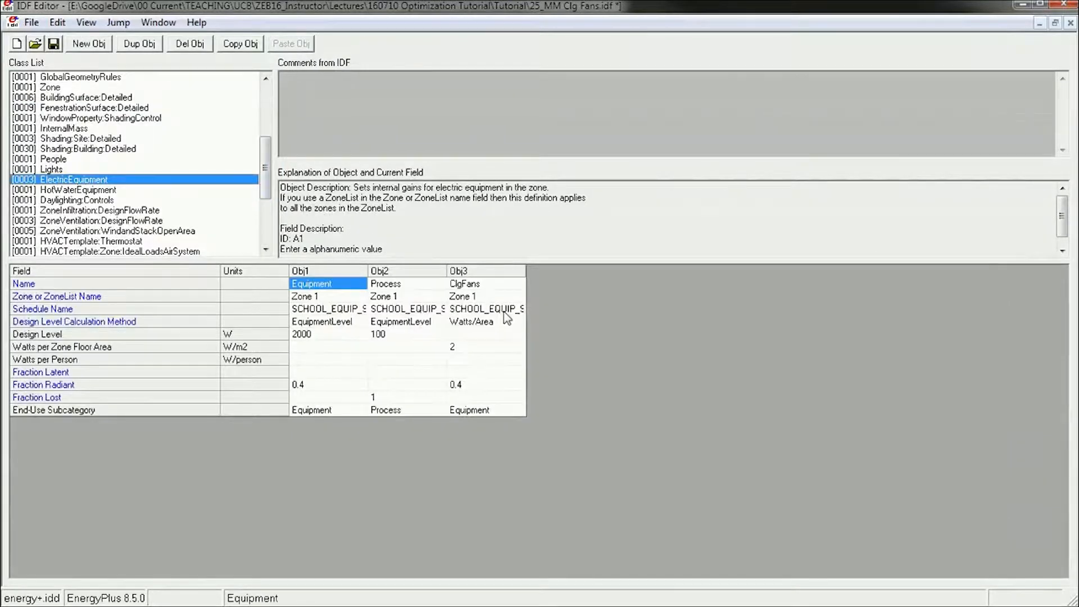
{"action": "left_click", "coordinate": [518, 308]}
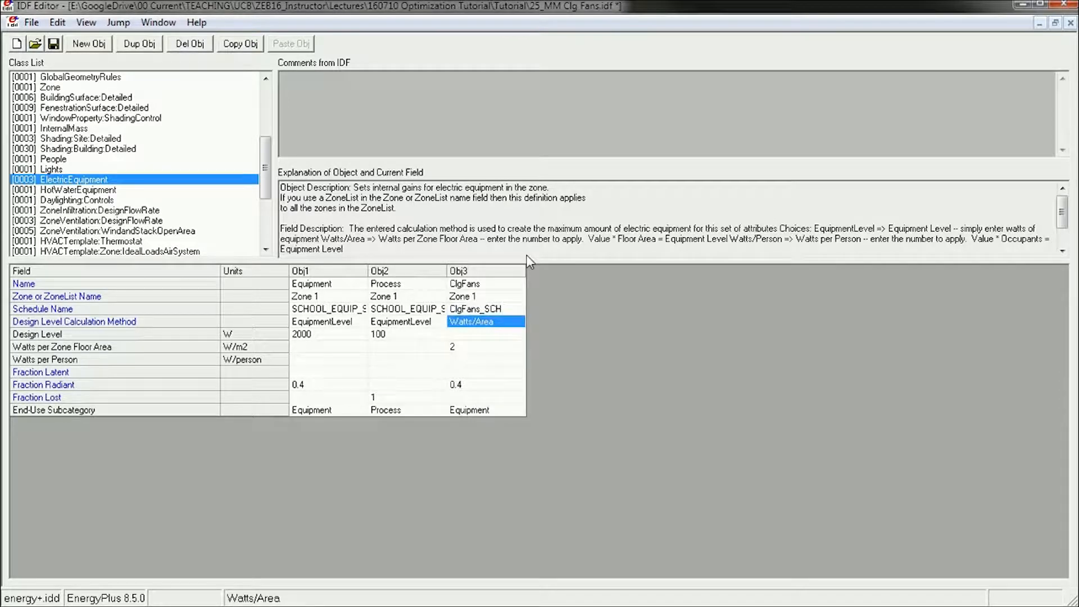
{"action": "mouse_move", "coordinate": [639, 305]}
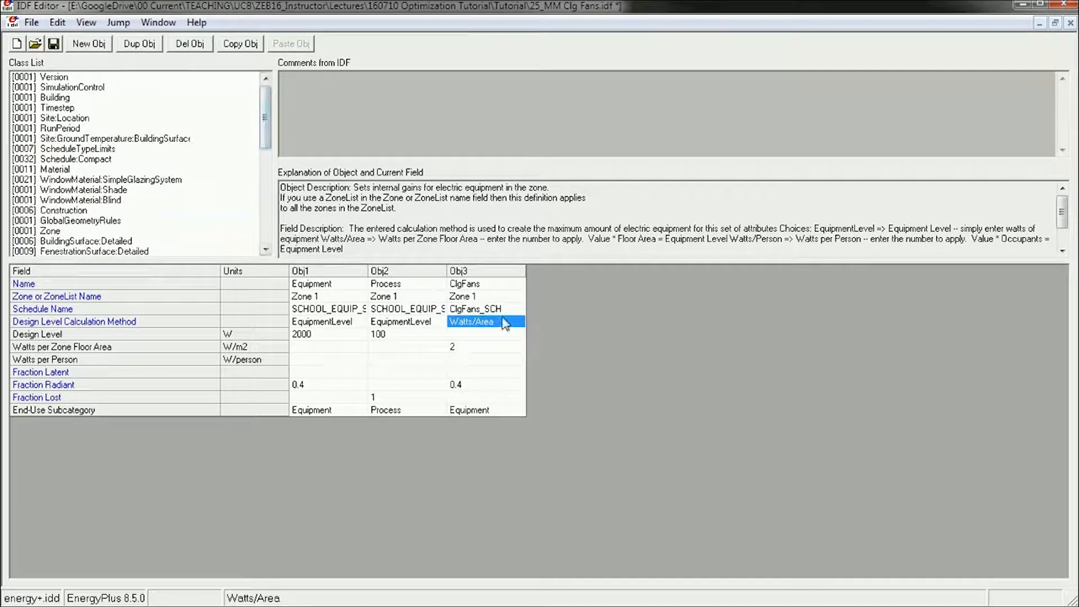
{"action": "left_click", "coordinate": [482, 309]}
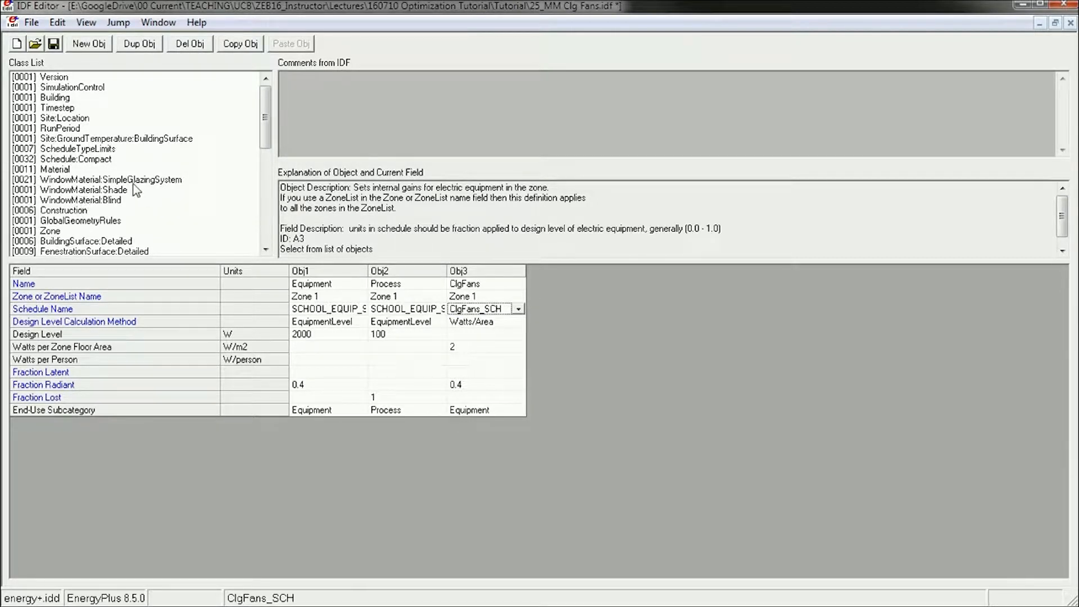
{"action": "left_click", "coordinate": [75, 159]}
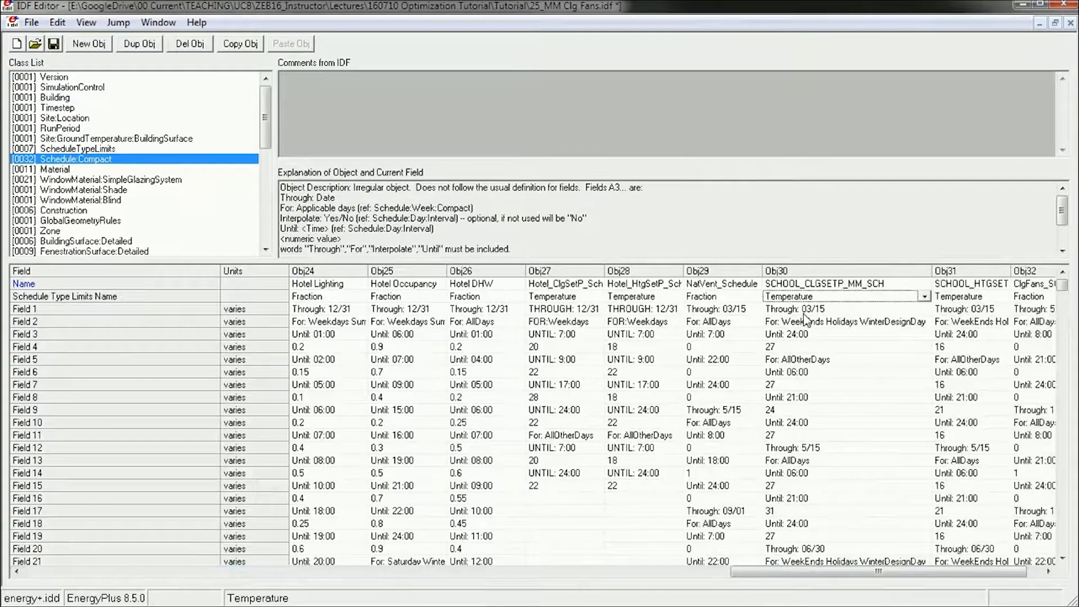
Work through SCHOOL_CLGSETP_MM_SCH periods, including 06/30, changing a 24 setpoint to 26.
{"action": "left_click", "coordinate": [846, 346]}
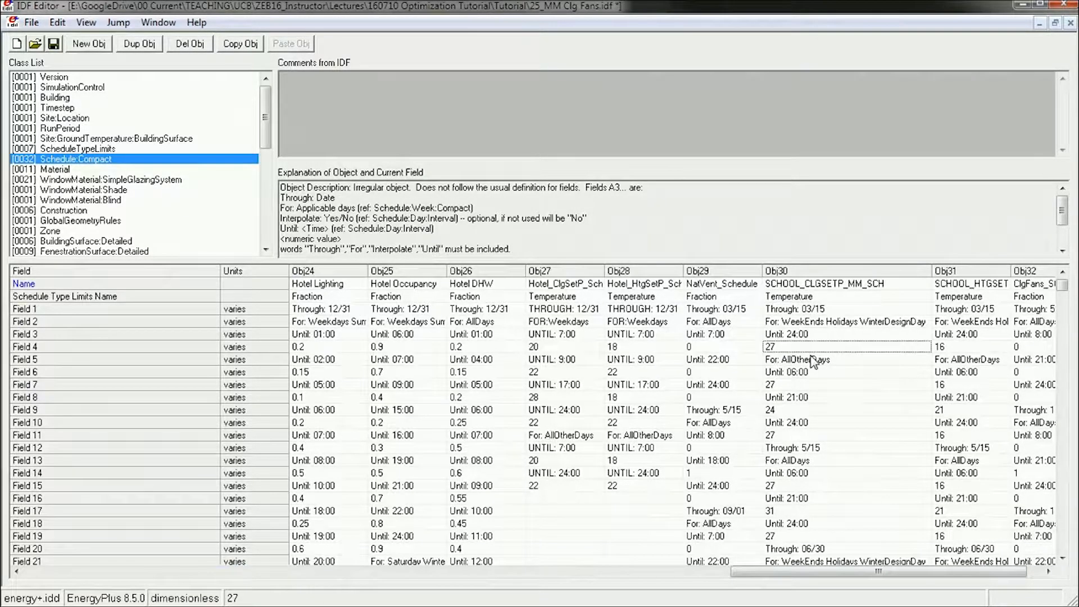
{"action": "mouse_move", "coordinate": [825, 423]}
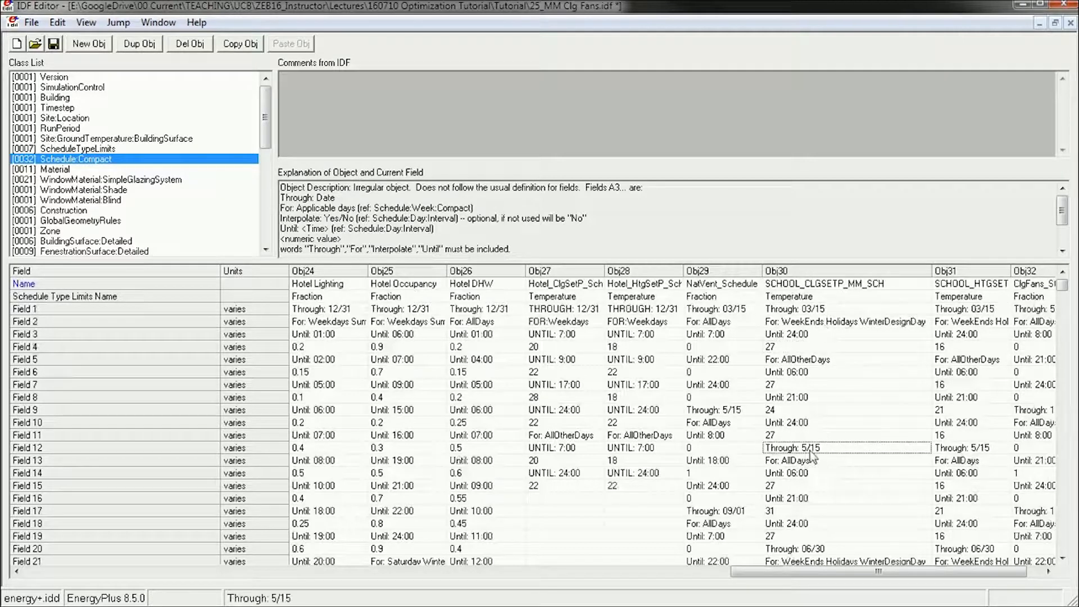
{"action": "left_click", "coordinate": [813, 472]}
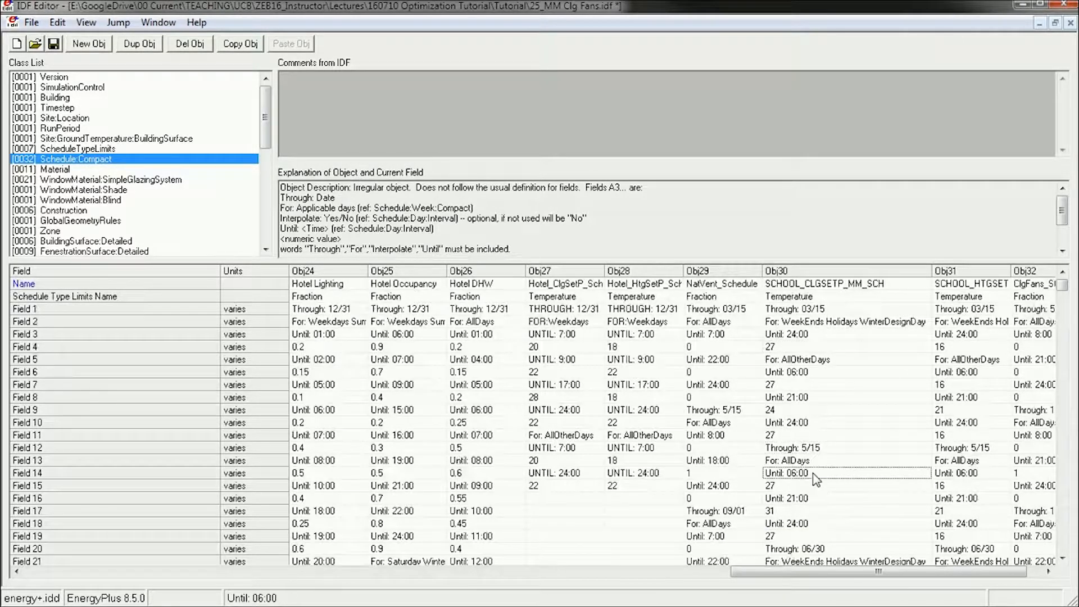
{"action": "scroll", "scroll_direction": "down", "scroll_amount": 3}
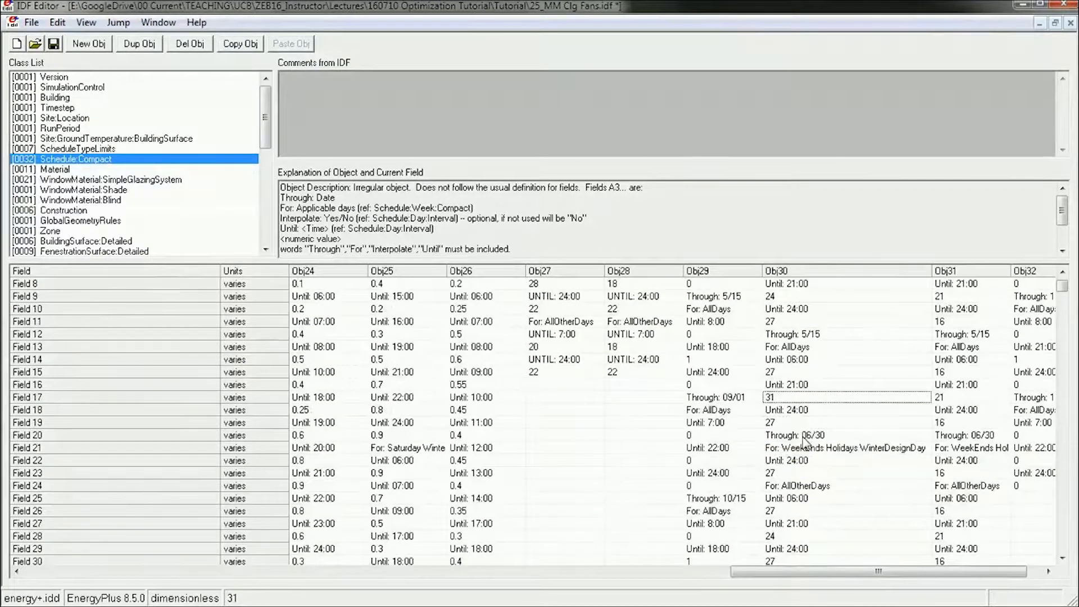
{"action": "mouse_move", "coordinate": [809, 431]}
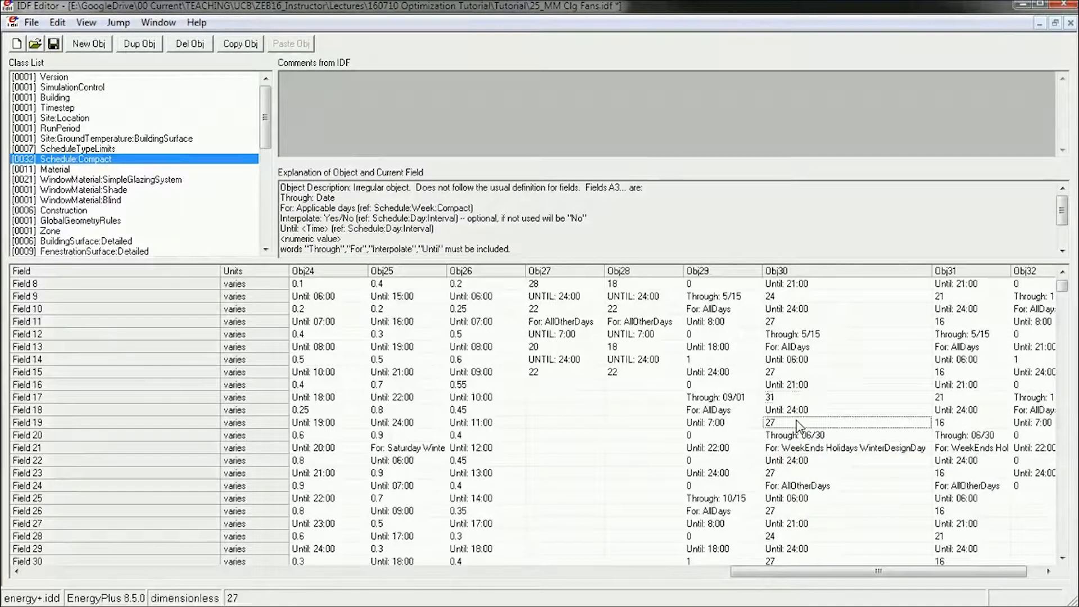
{"action": "scroll", "scroll_direction": "down", "scroll_amount": 3}
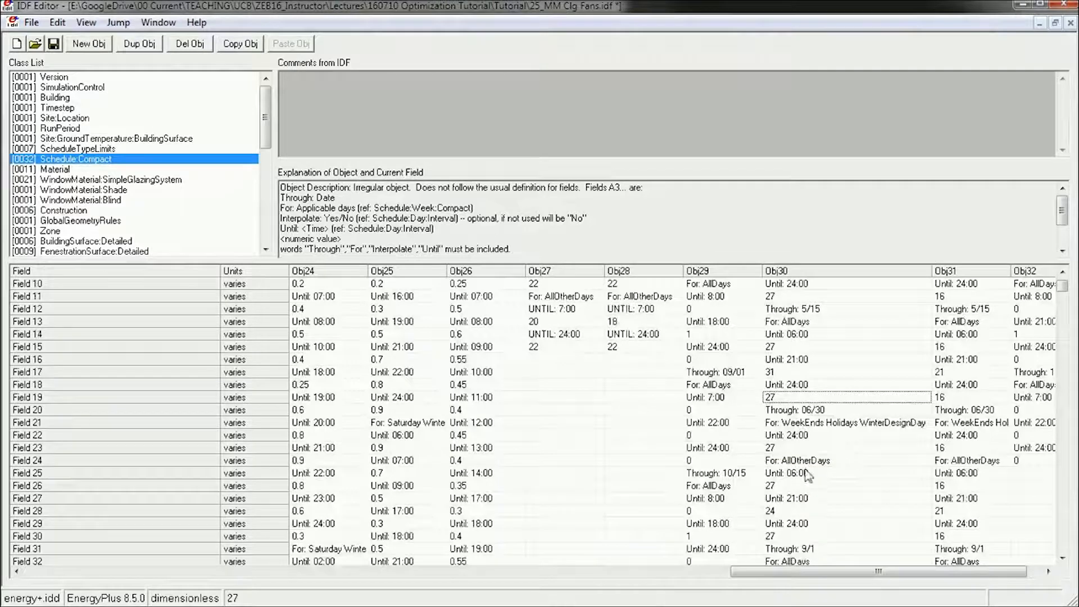
{"action": "left_click", "coordinate": [834, 410]}
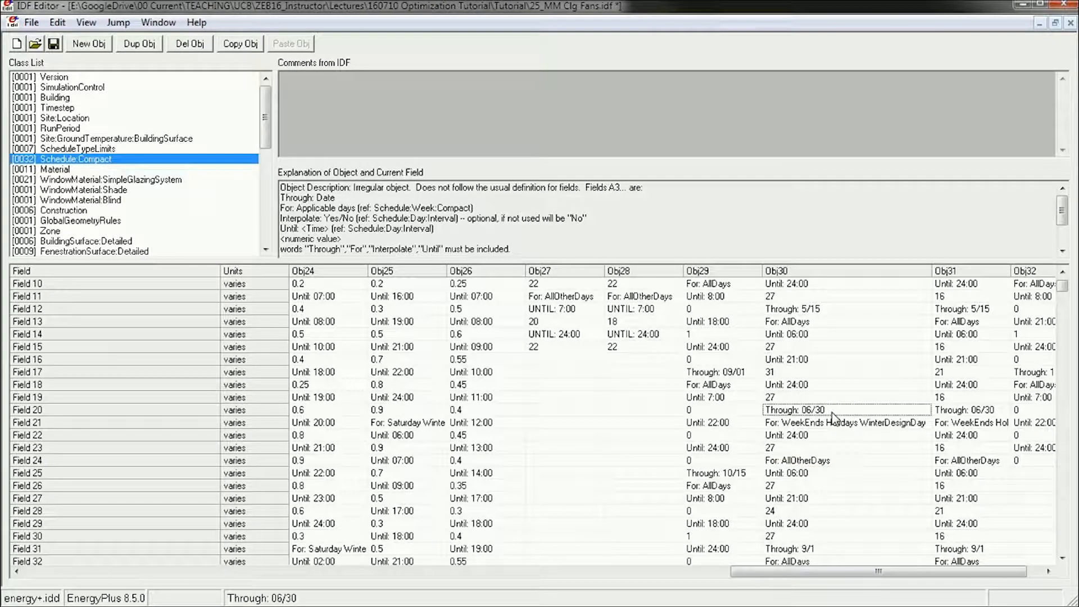
{"action": "scroll", "scroll_direction": "down", "scroll_amount": 3}
{"action": "type", "text": "26"}
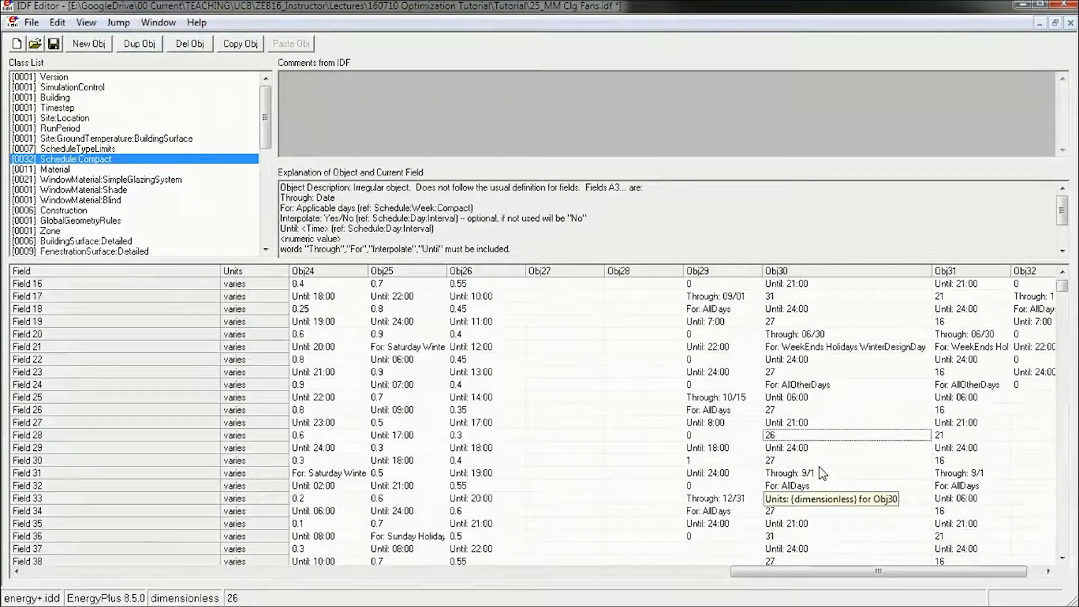
{"action": "scroll", "scroll_direction": "down", "scroll_amount": 3}
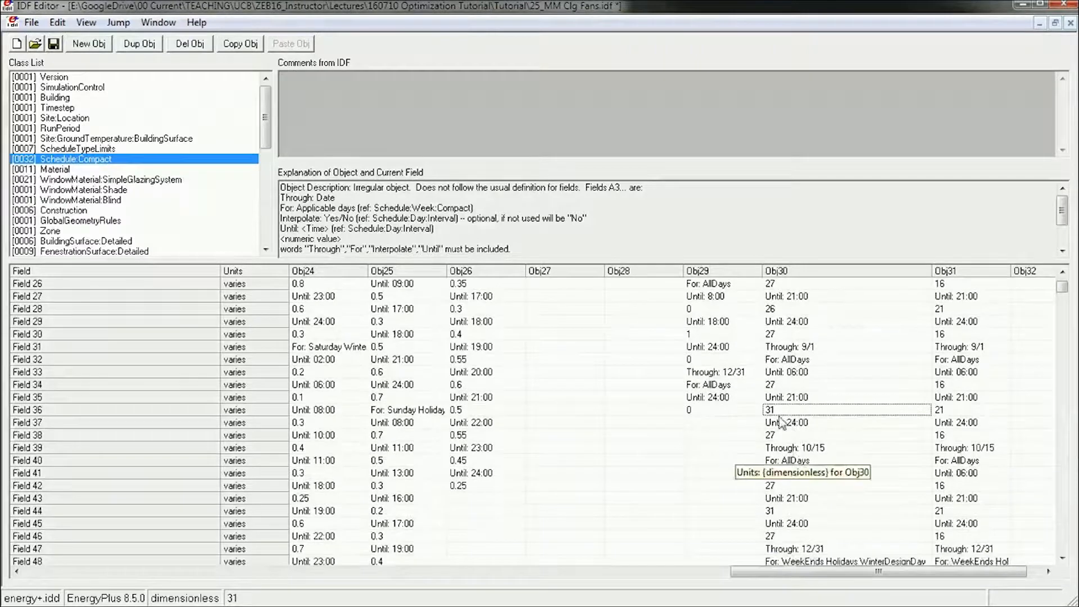
{"action": "scroll", "scroll_direction": "down", "scroll_amount": 3}
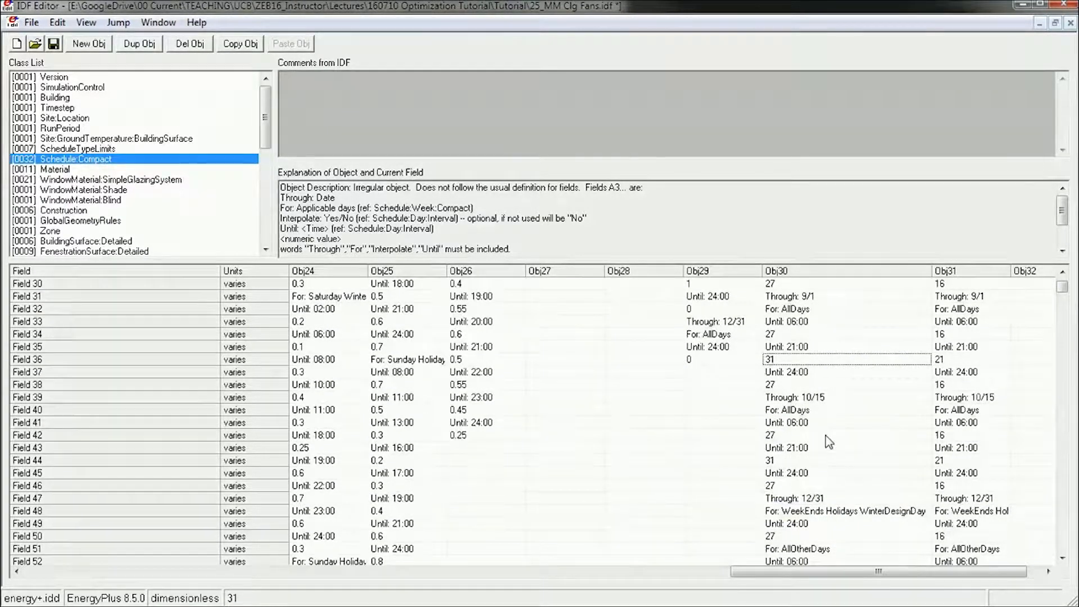
{"action": "scroll", "scroll_direction": "down", "scroll_amount": 3}
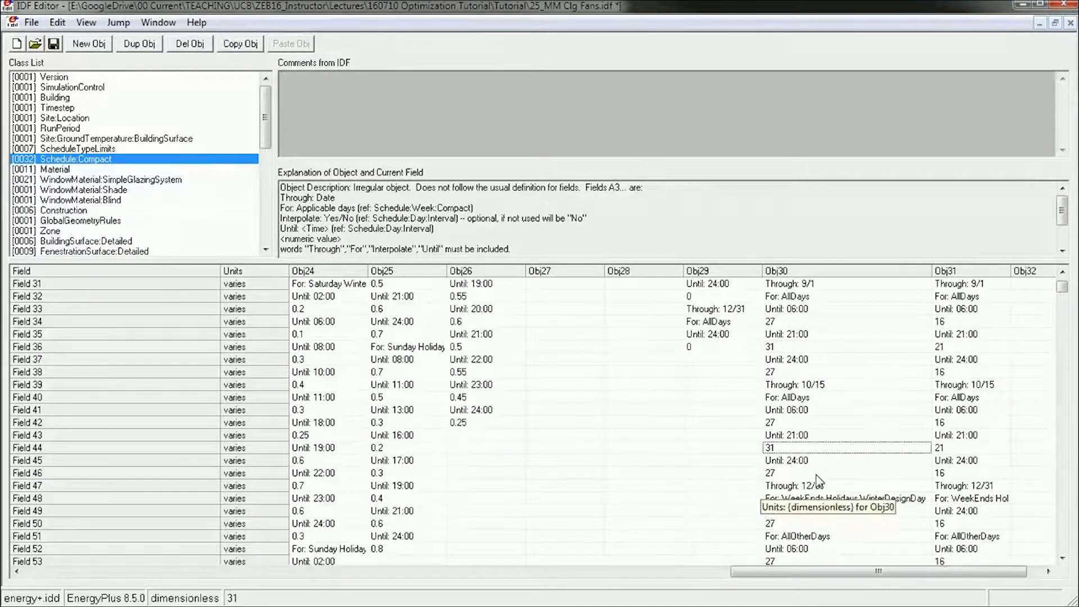
{"action": "scroll", "scroll_direction": "up", "scroll_amount": 3}
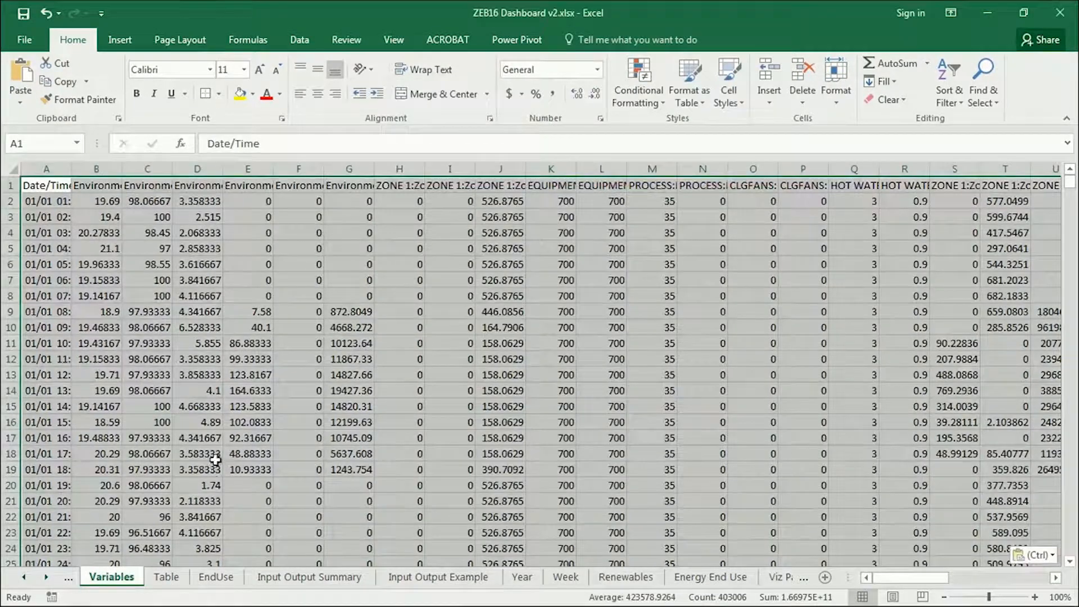
Browse the Year sheet's heating/cooling, equipment and ventilation fan energy charts.
{"action": "left_click", "coordinate": [522, 576]}
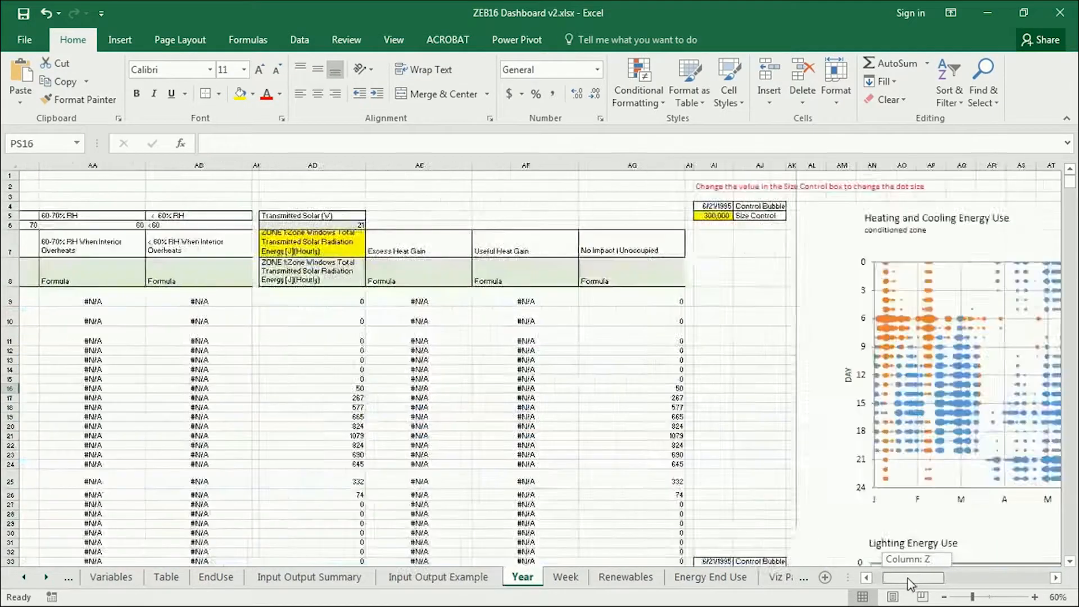
{"action": "scroll", "scroll_direction": "right", "scroll_amount": 3}
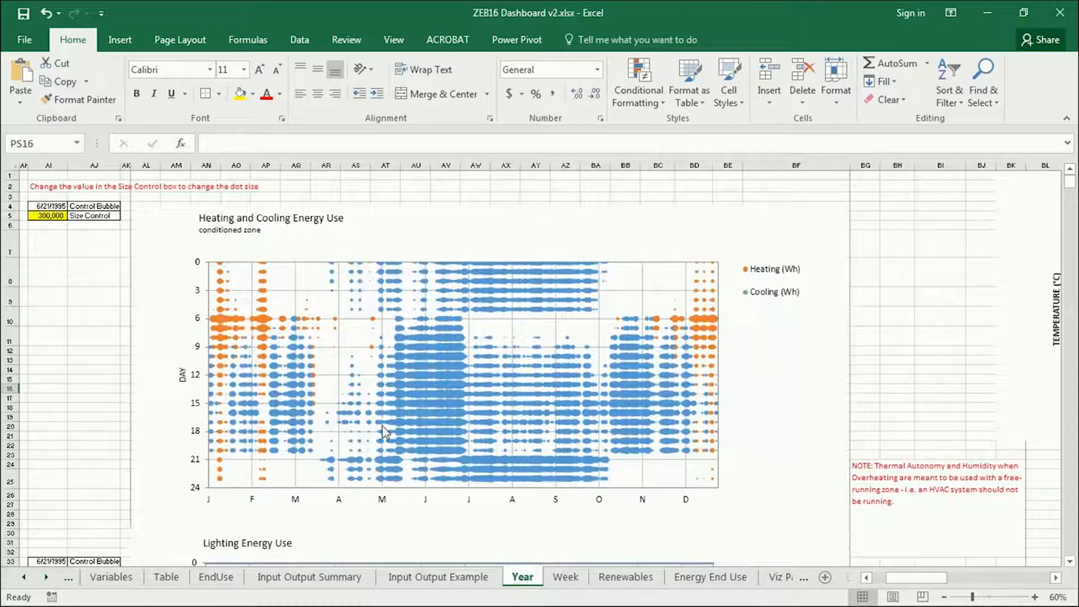
{"action": "mouse_move", "coordinate": [363, 452]}
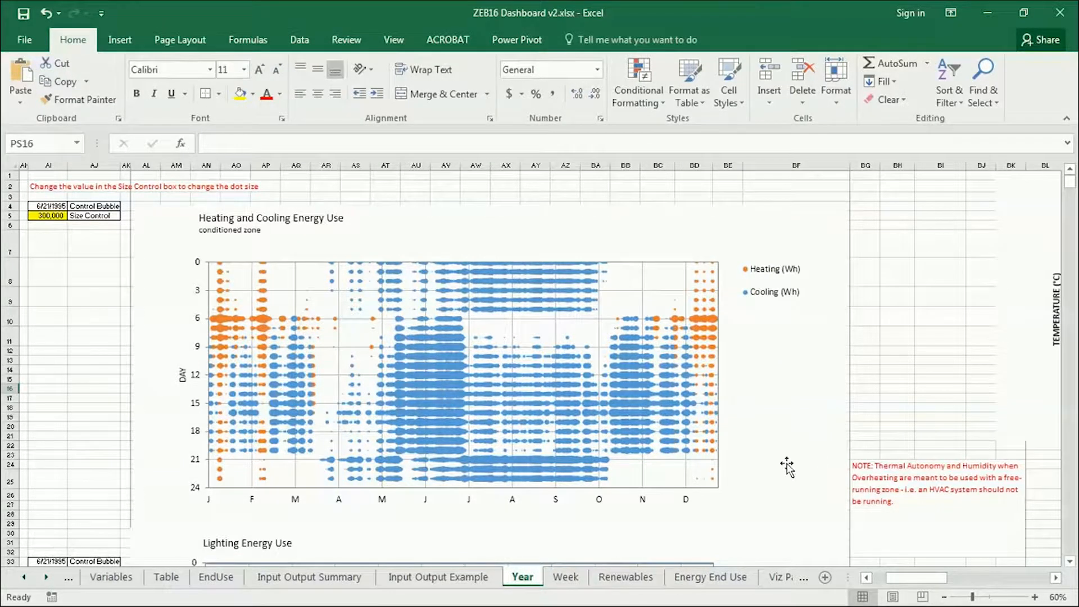
{"action": "scroll", "scroll_direction": "down", "scroll_amount": 3}
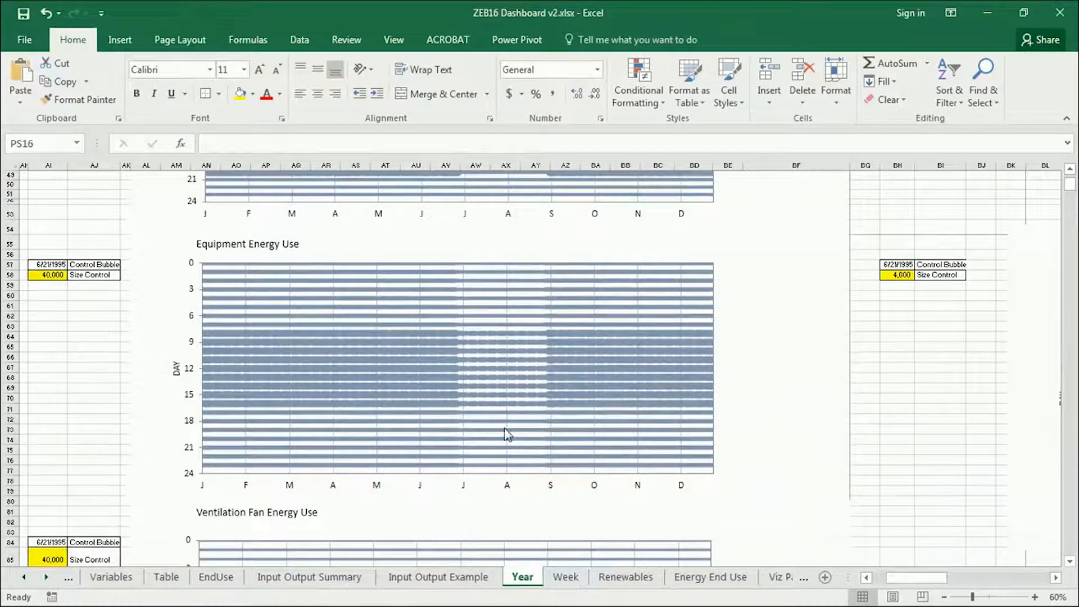
{"action": "scroll", "scroll_direction": "down", "scroll_amount": 3}
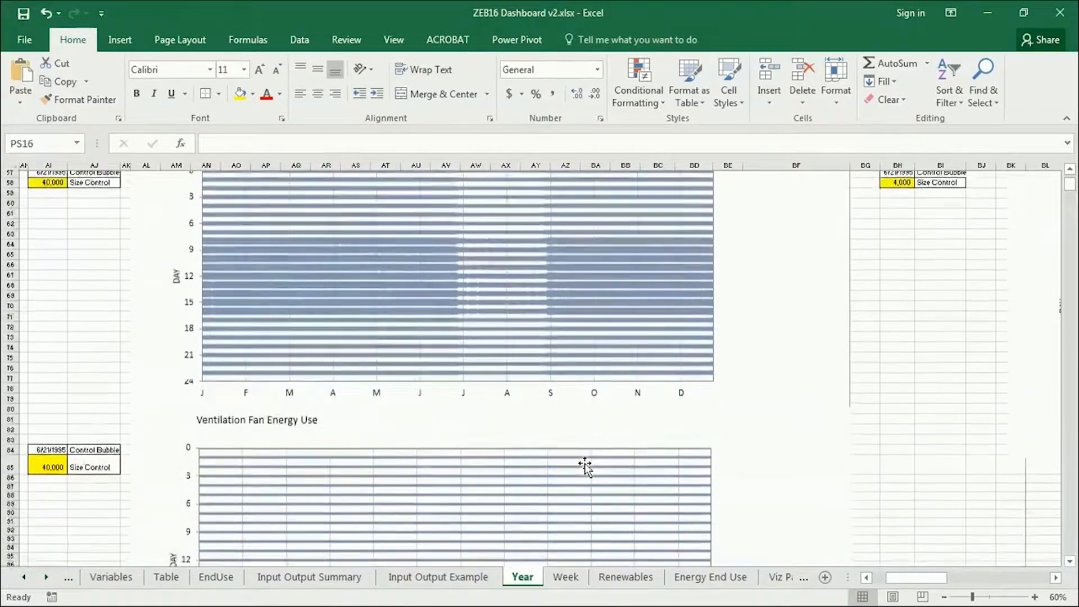
{"action": "scroll", "scroll_direction": "down", "scroll_amount": 3}
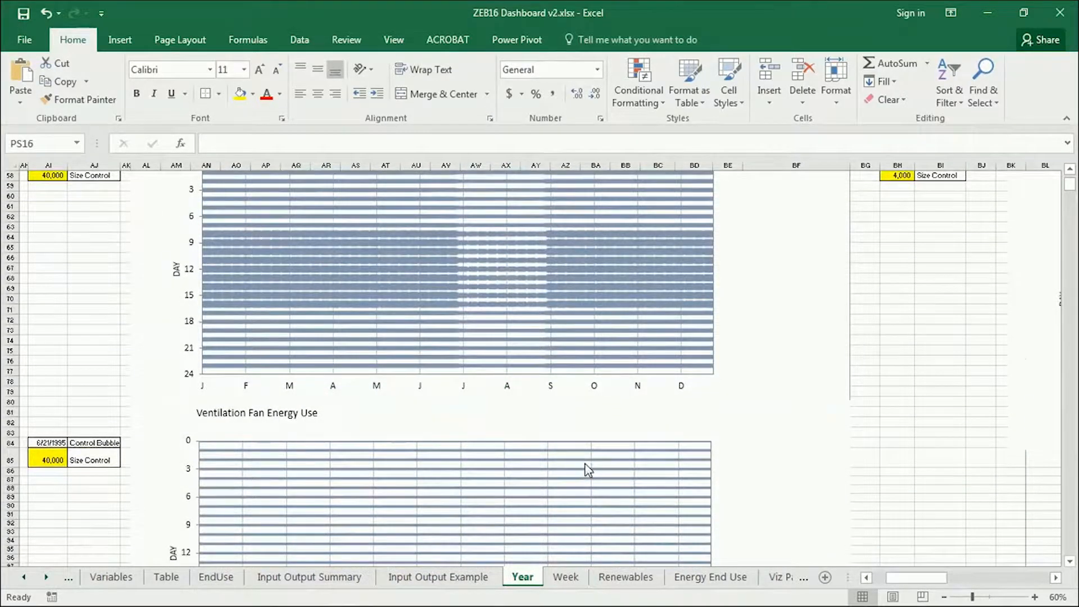
{"action": "scroll", "scroll_direction": "down", "scroll_amount": 3}
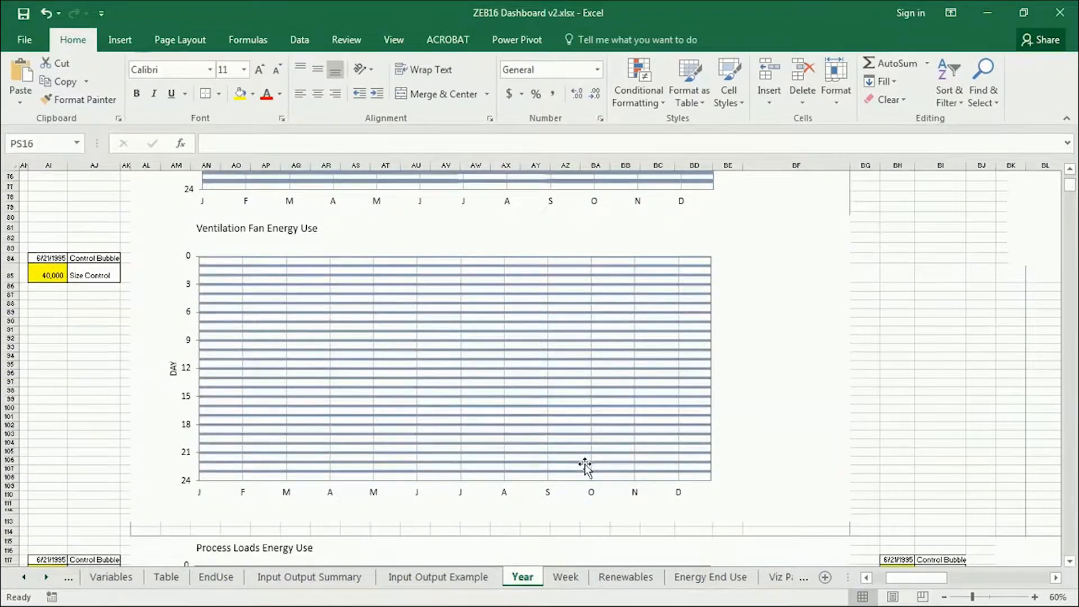
{"action": "scroll", "scroll_direction": "down", "scroll_amount": 3}
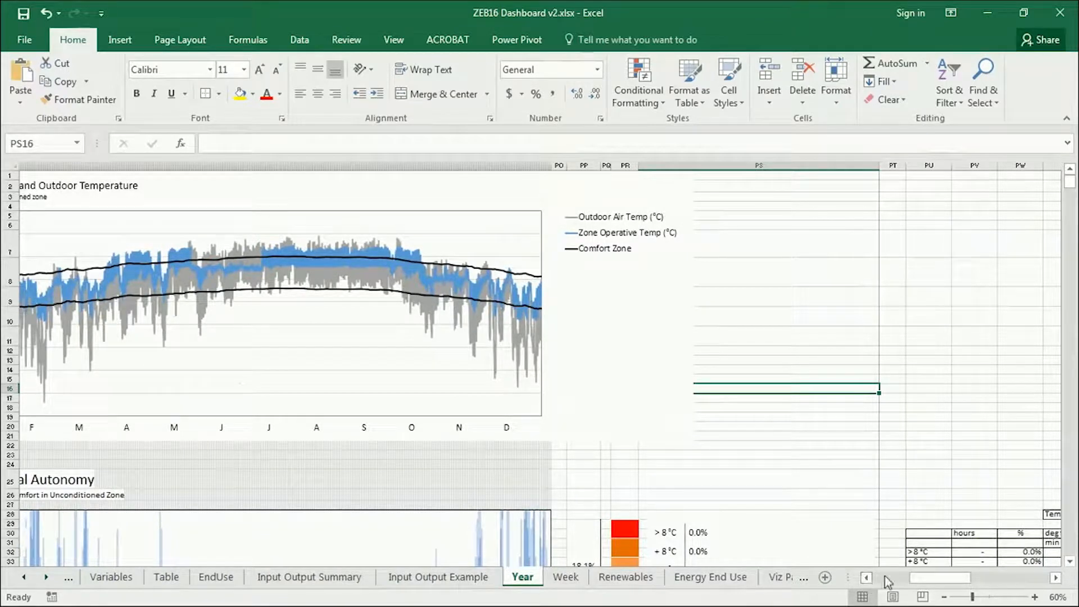
{"action": "left_click_drag", "start_coordinate": [875, 577], "coordinate": [932, 577]}
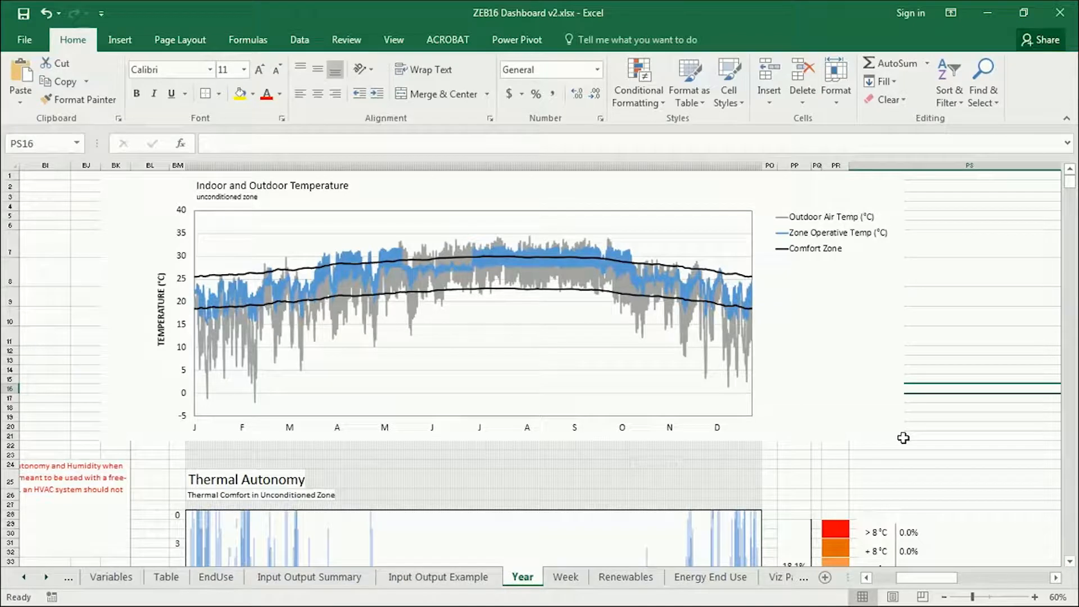
{"action": "mouse_move", "coordinate": [904, 438]}
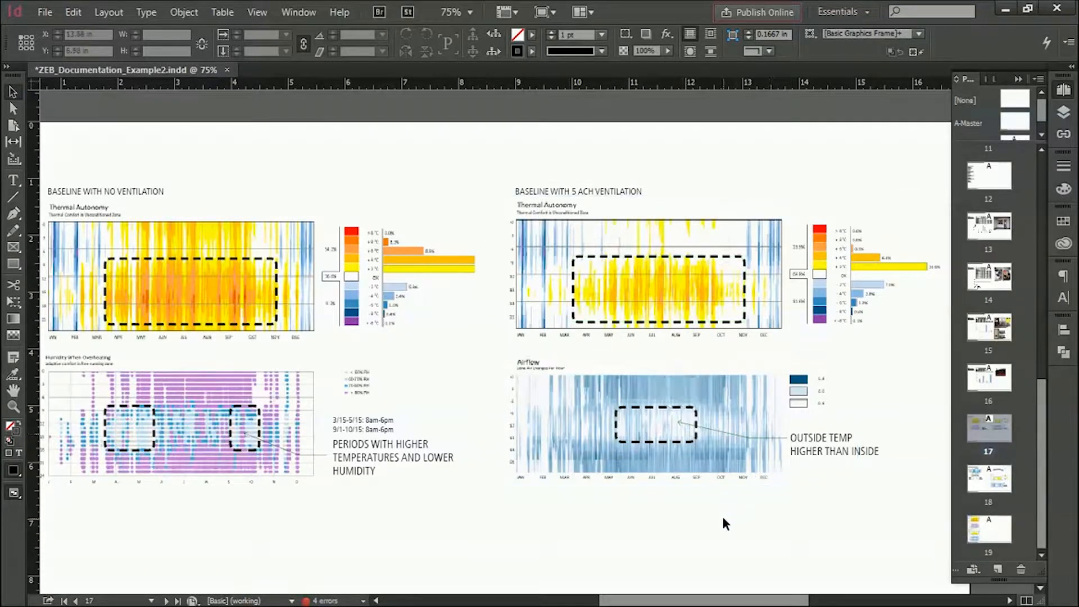
Pan the page 17 baseline comparison spread, then go to page 18's mixed-mode ventilation page.
{"action": "left_click", "coordinate": [682, 436]}
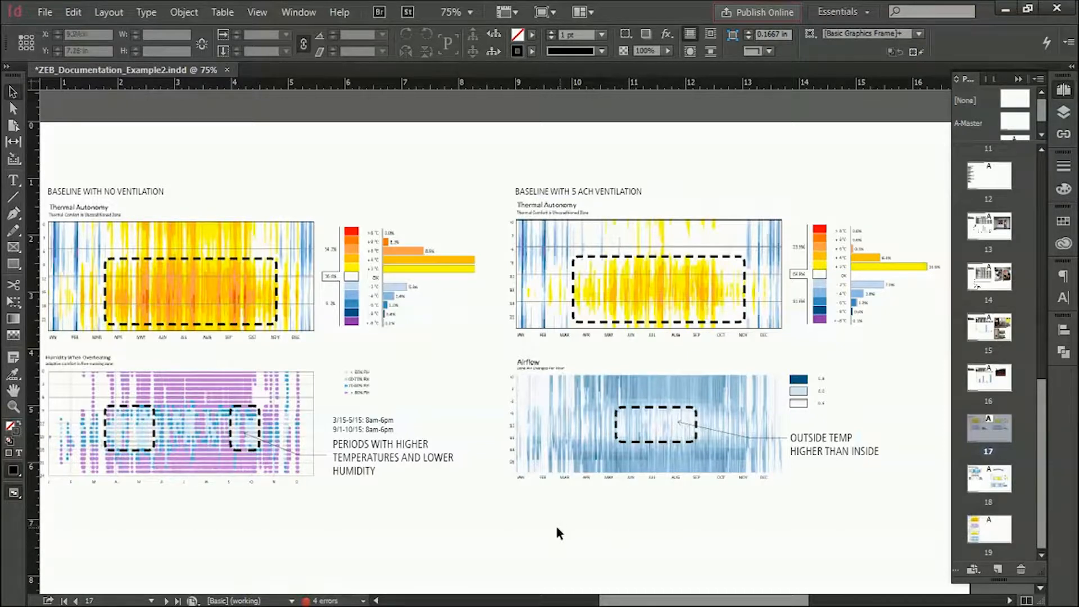
{"action": "left_click_drag", "start_coordinate": [558, 533], "coordinate": [570, 497]}
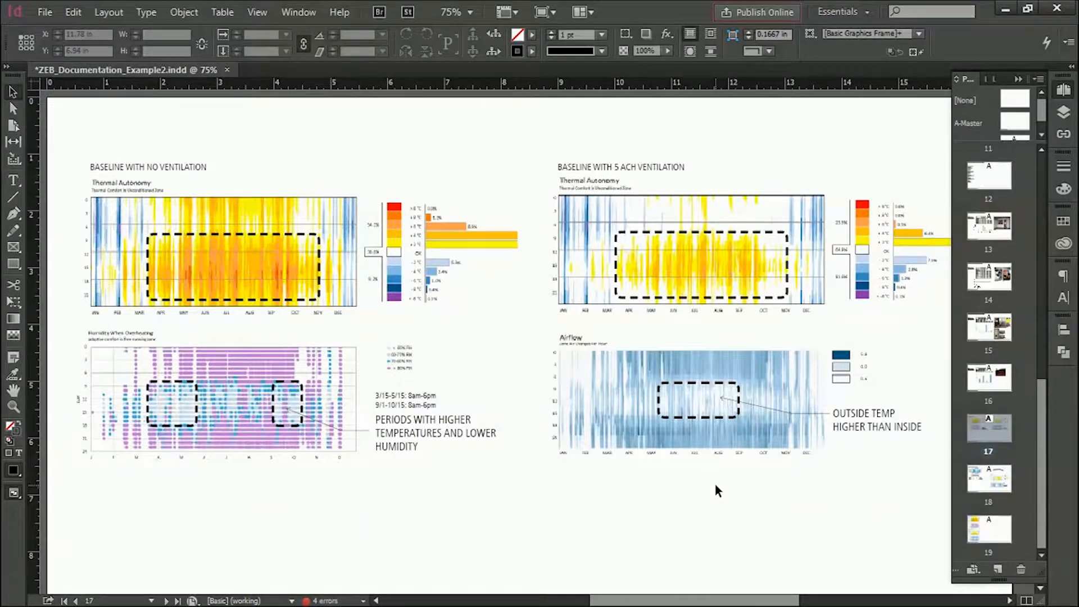
{"action": "left_click", "coordinate": [988, 478]}
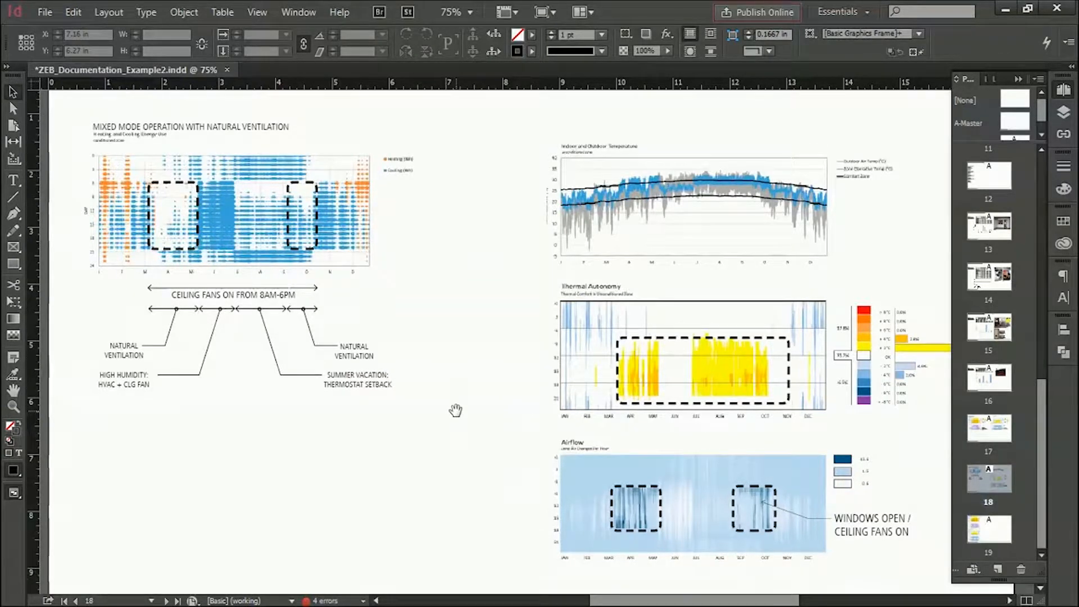
{"action": "left_click", "coordinate": [241, 214]}
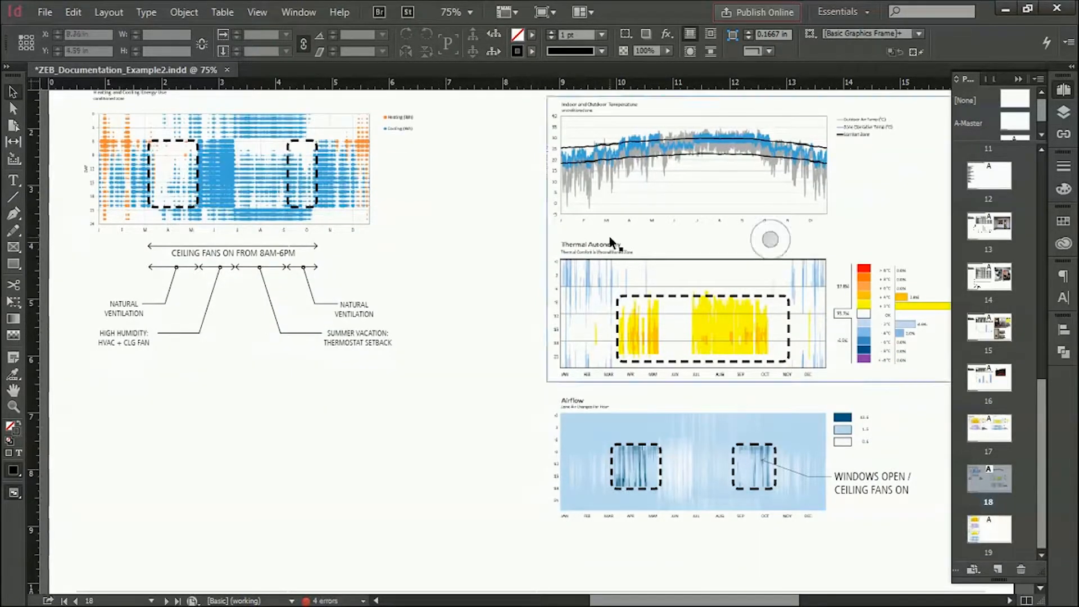
{"action": "left_click", "coordinate": [774, 341]}
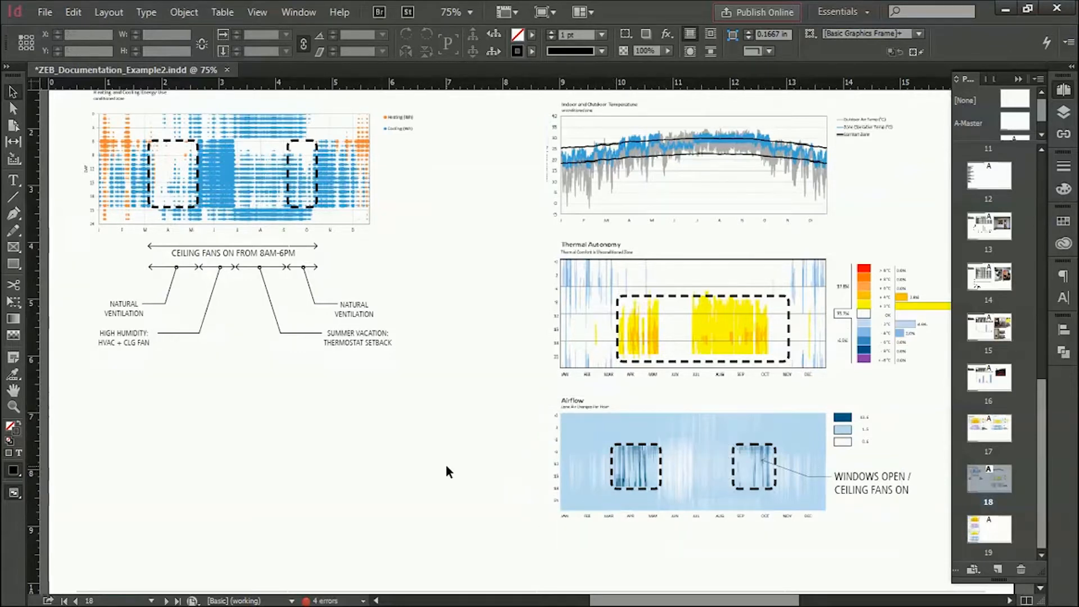
{"action": "scroll", "scroll_direction": "down", "scroll_amount": 3}
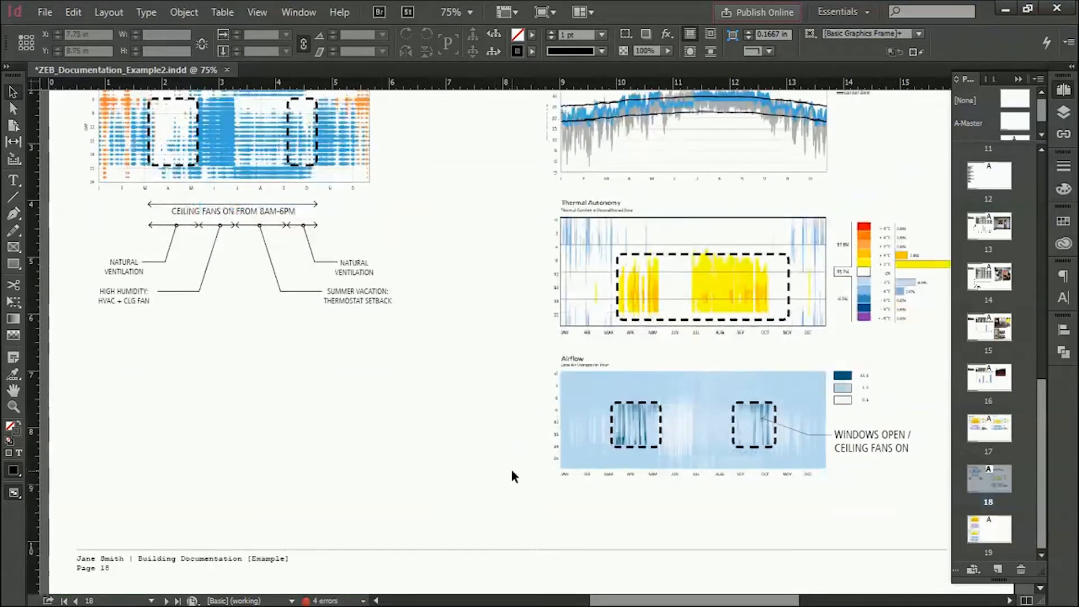